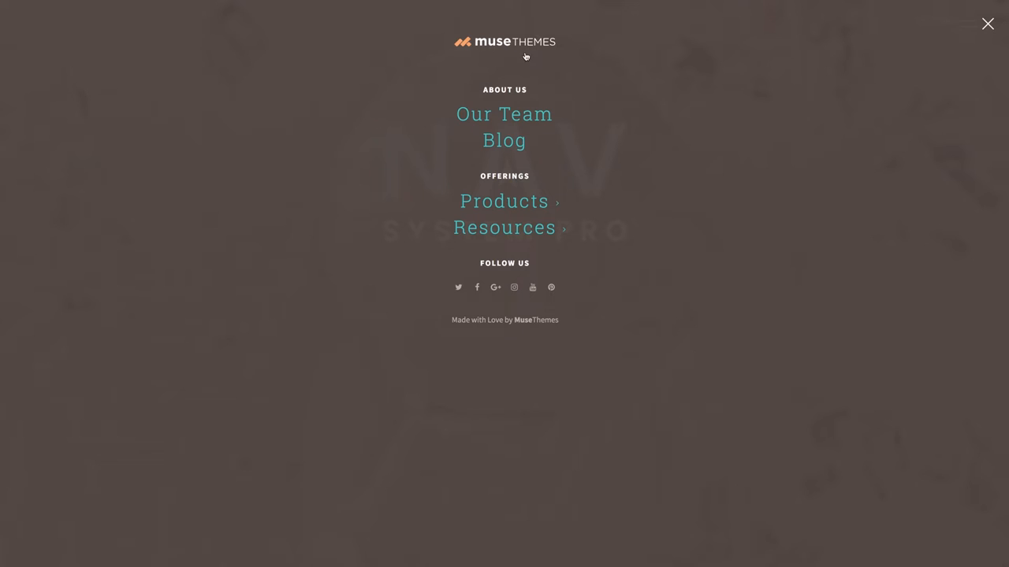
mouse_move(554, 51)
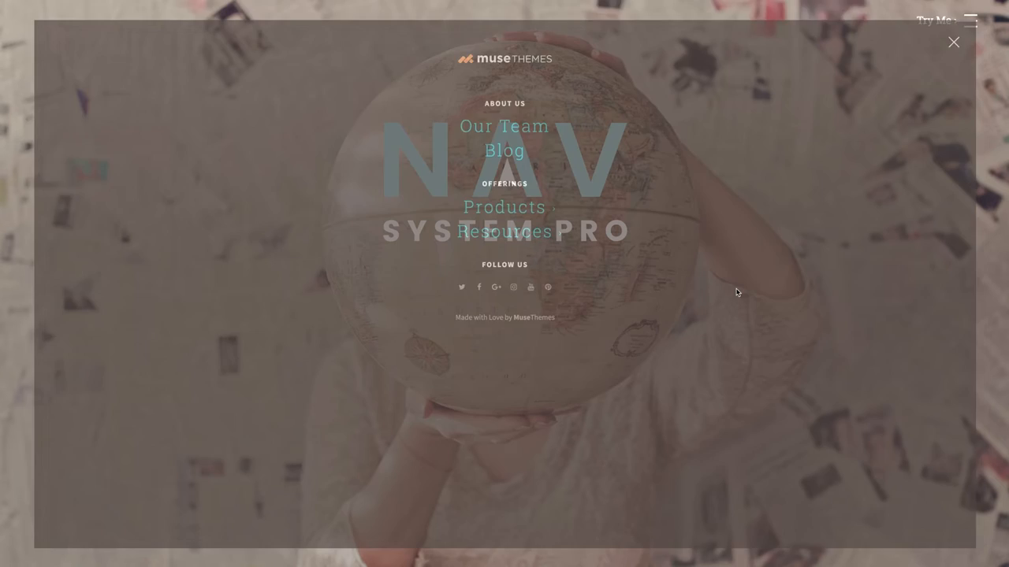
- Close the demo overlay menu and bring the Nav-System-Pro-Demo project in Muse to the front
left_click(953, 42)
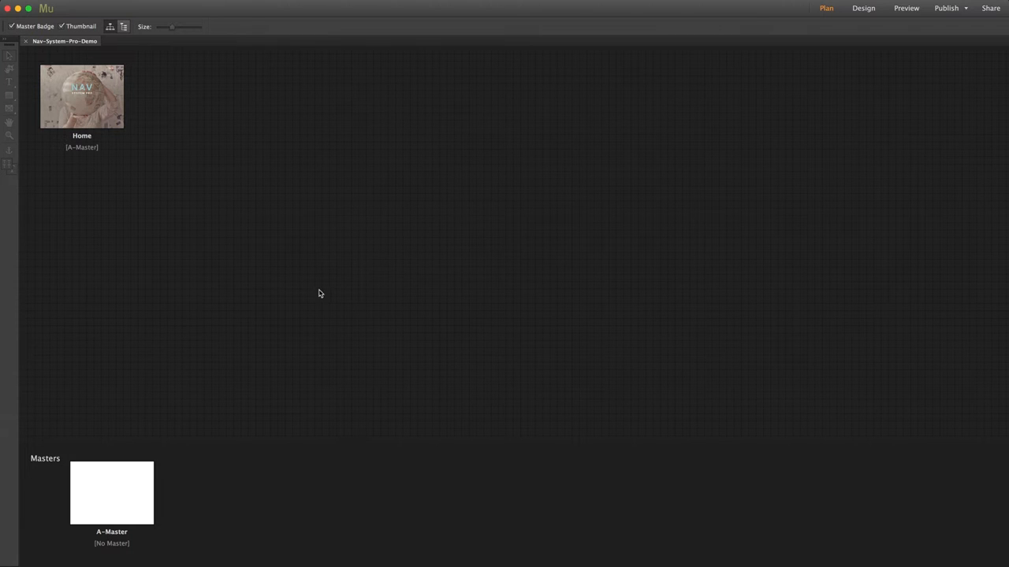
- Open the Home page from Plan view, showing its Nav System Pro configuration and loader widgets
double_click(82, 96)
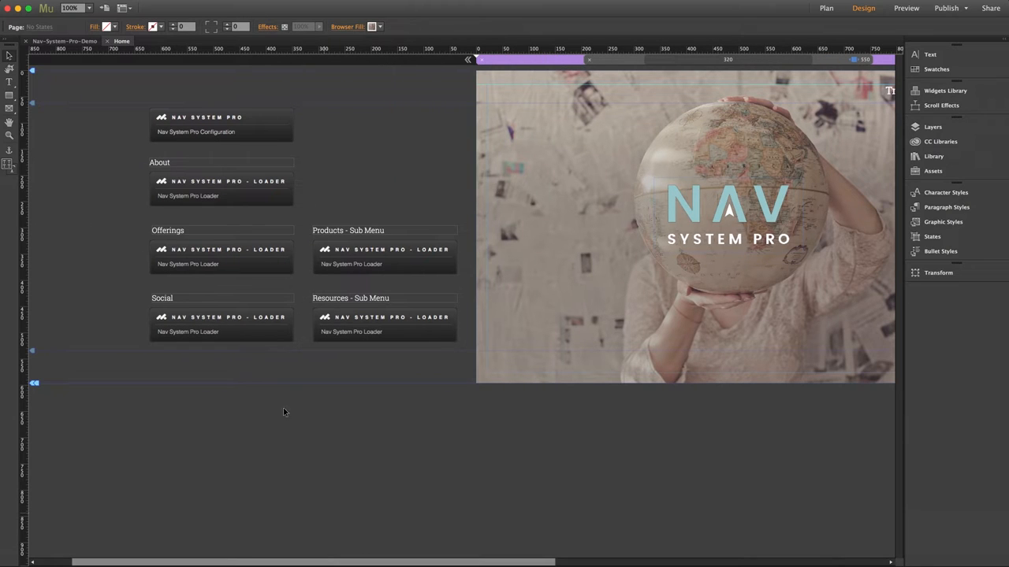
mouse_move(244, 147)
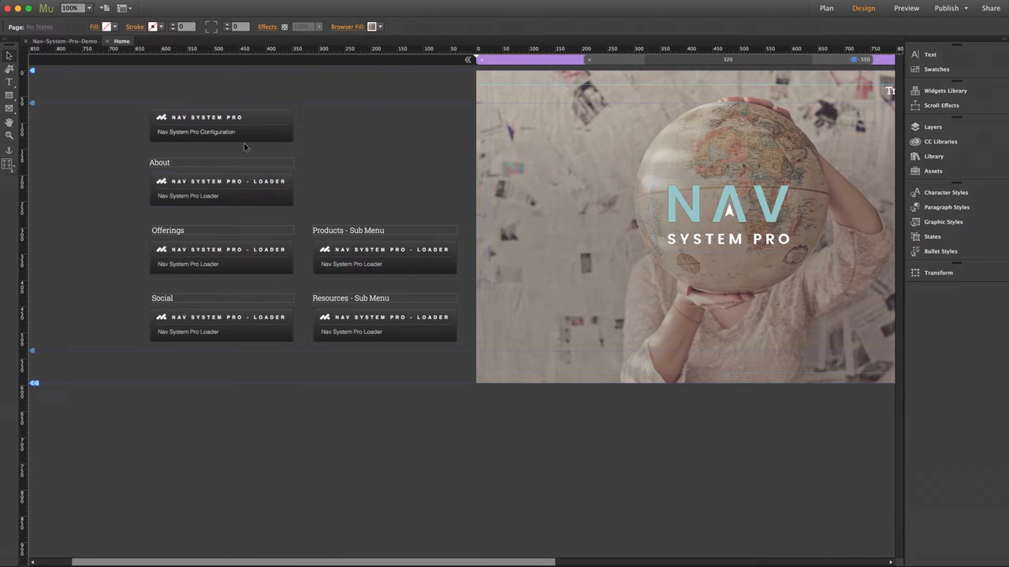
left_click(221, 122)
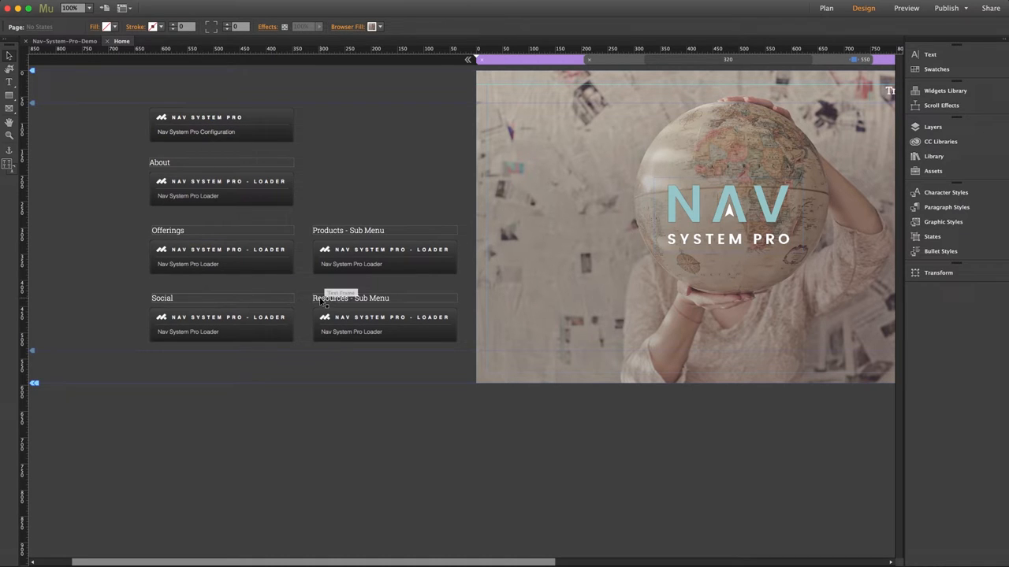
mouse_move(339, 175)
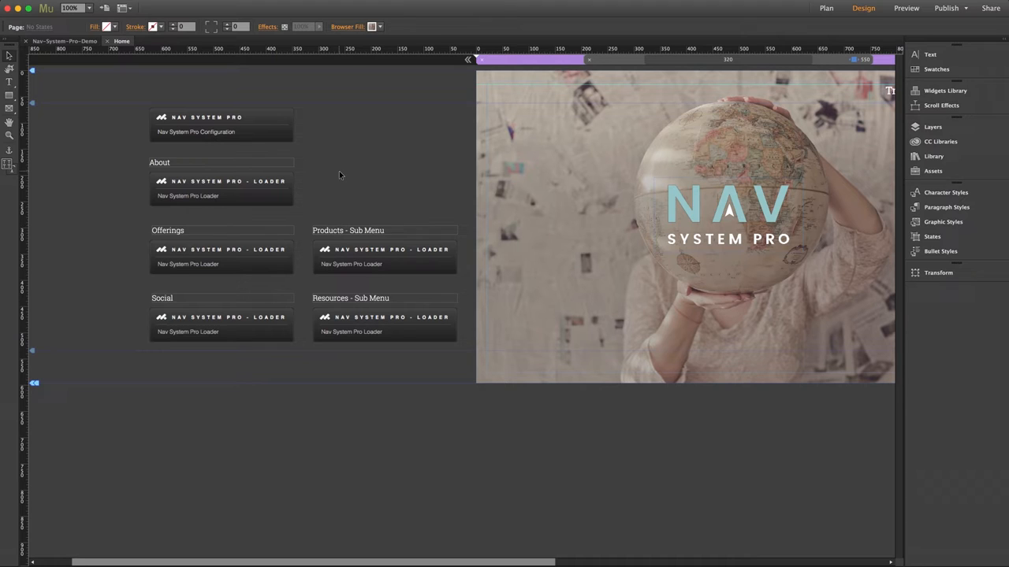
mouse_move(336, 175)
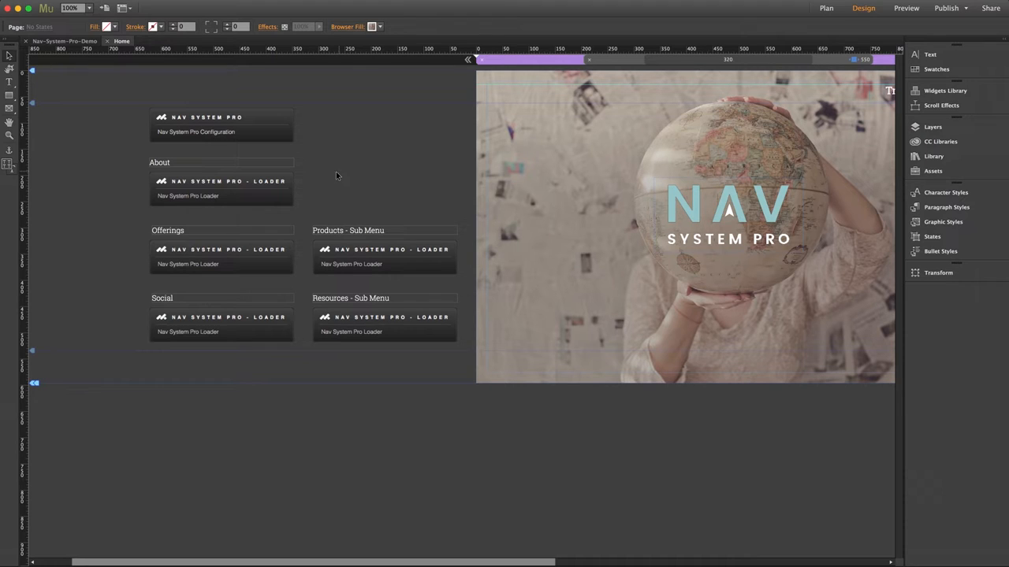
- Open the About loader widget's options flyout, listing menu items 1–5 and social settings
left_click(220, 181)
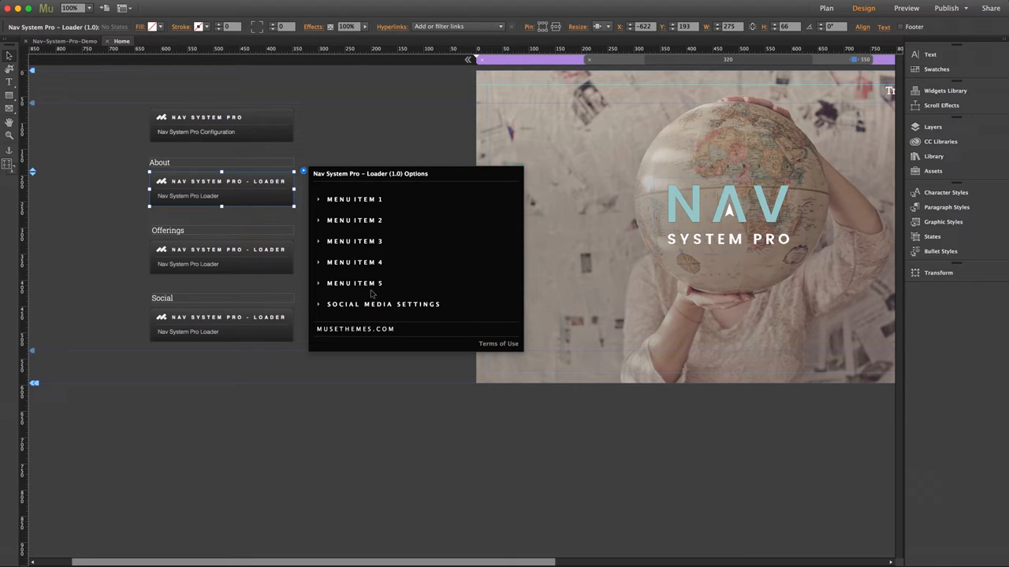
mouse_move(318, 286)
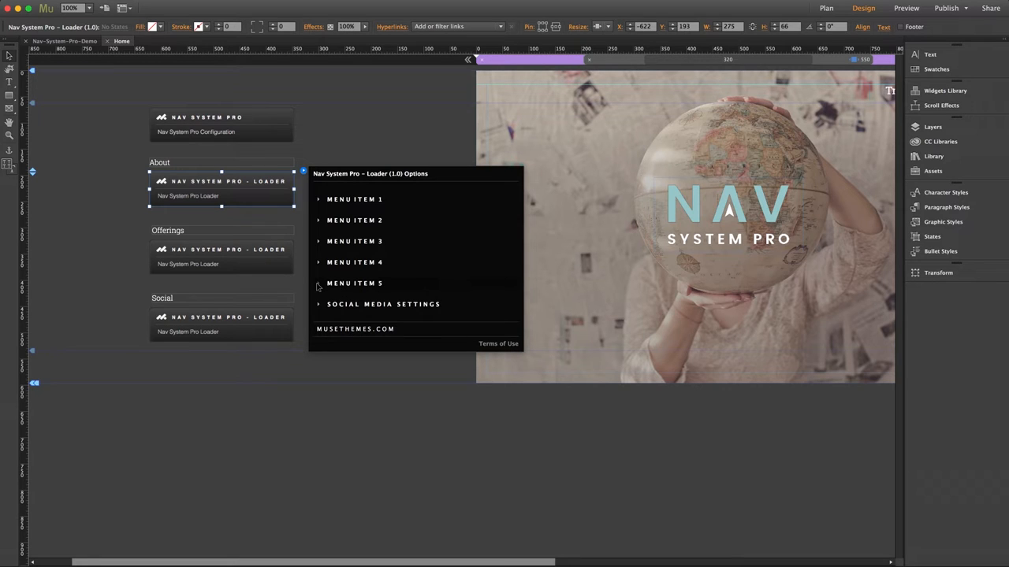
- Expand Menu Item 1 and browse its type choices, leaving the type as Image
left_click(354, 198)
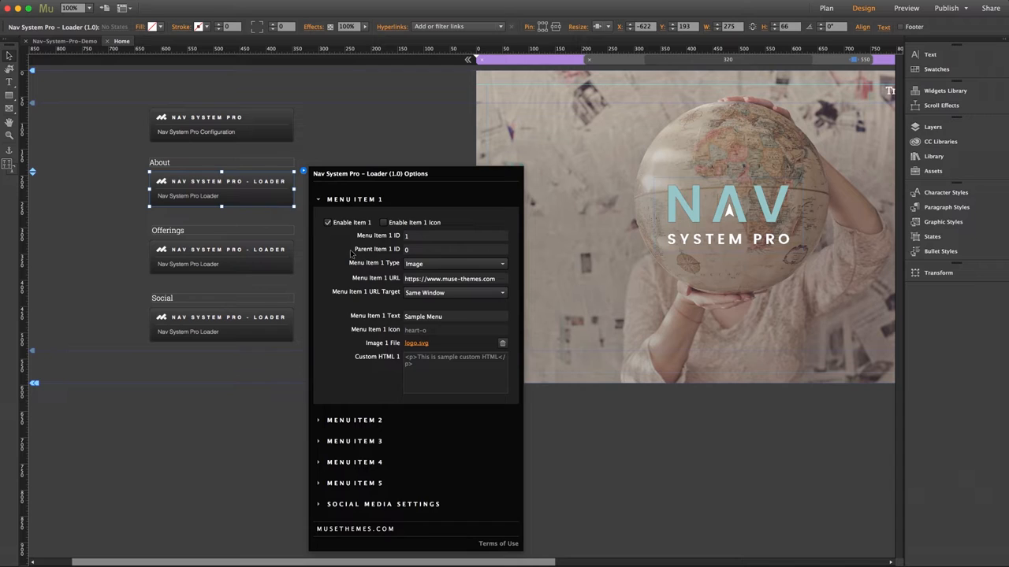
mouse_move(350, 272)
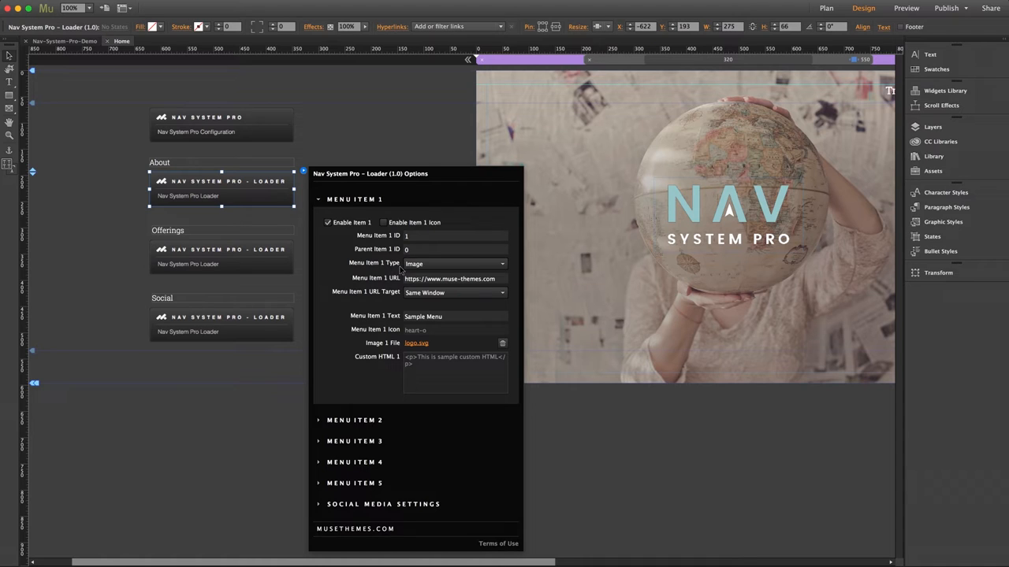
left_click(455, 263)
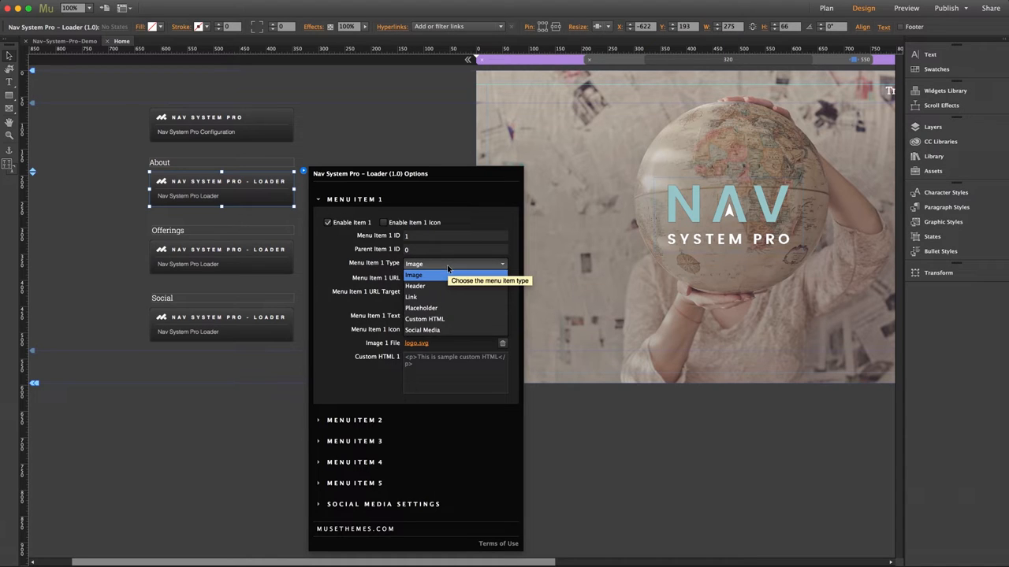
mouse_move(432, 286)
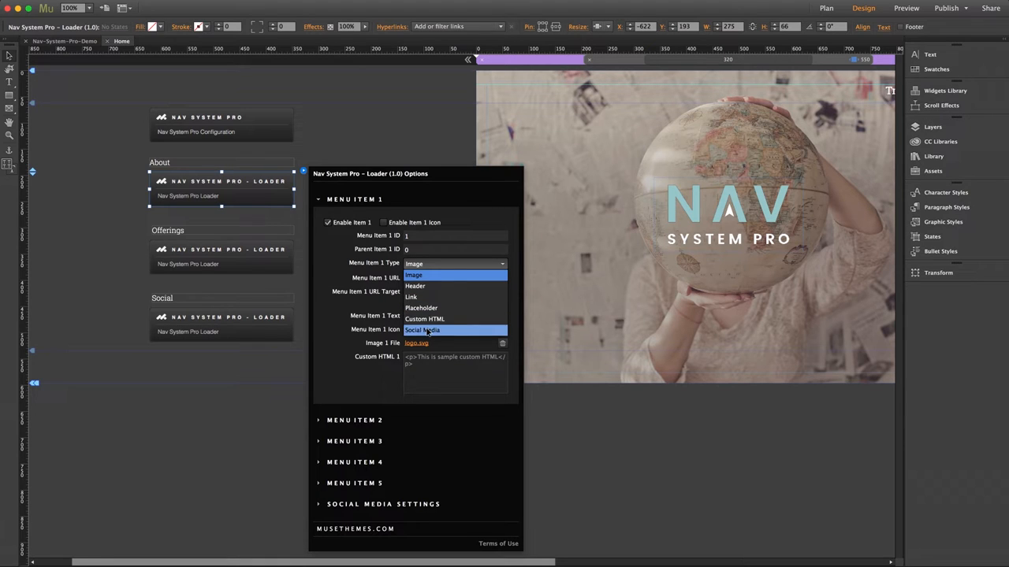
mouse_move(429, 264)
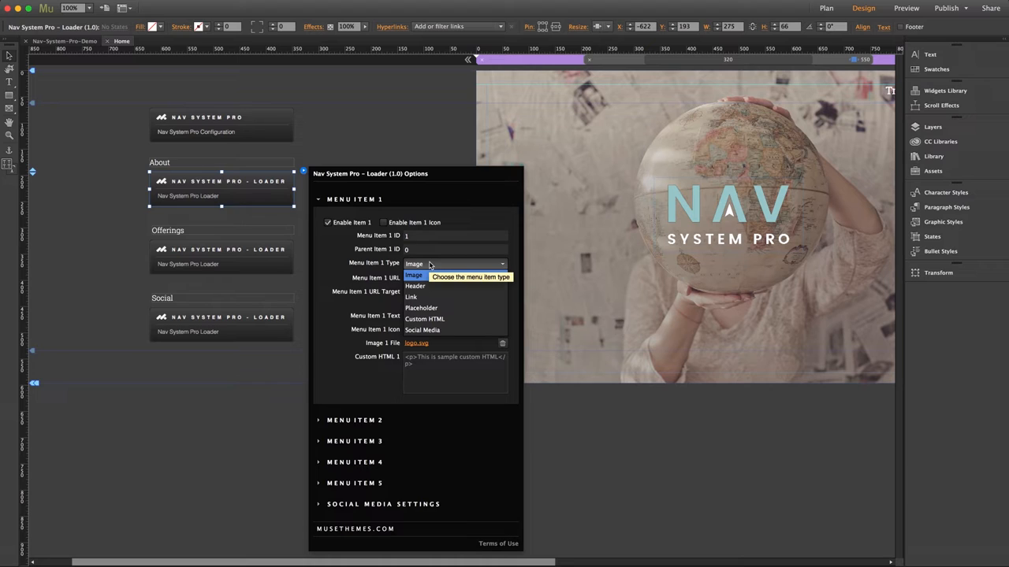
left_click(414, 275)
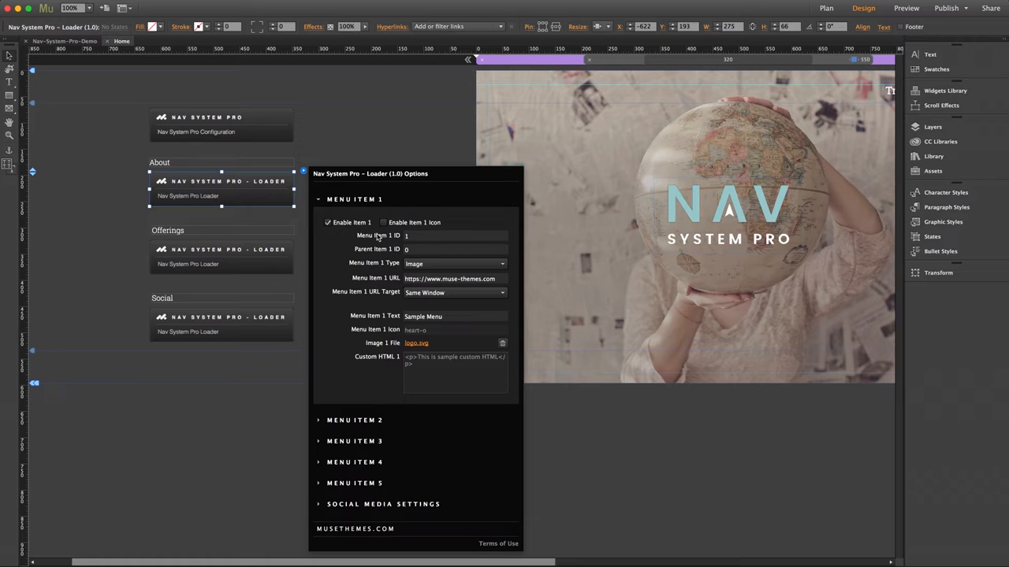
mouse_move(351, 237)
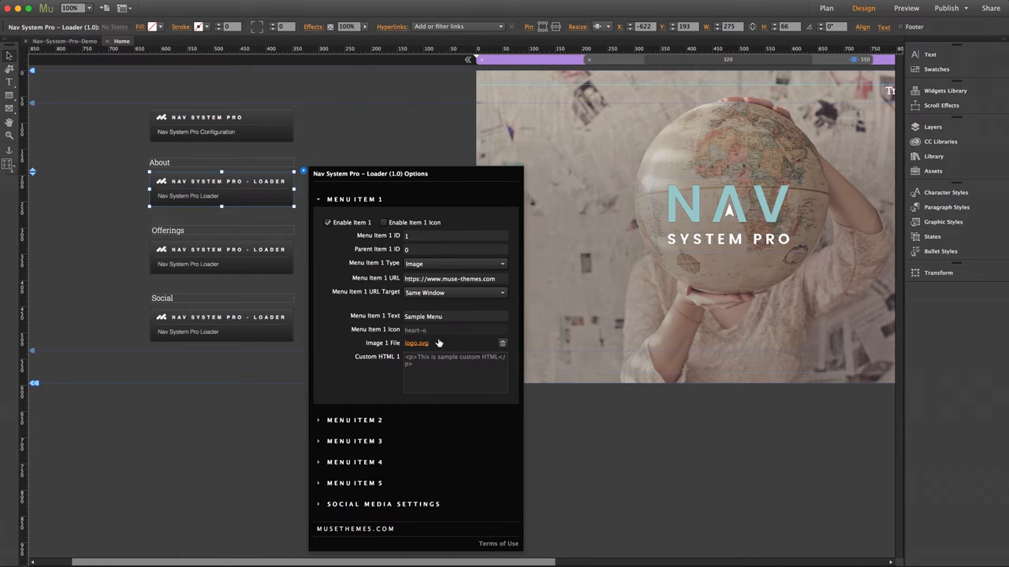
mouse_move(416, 342)
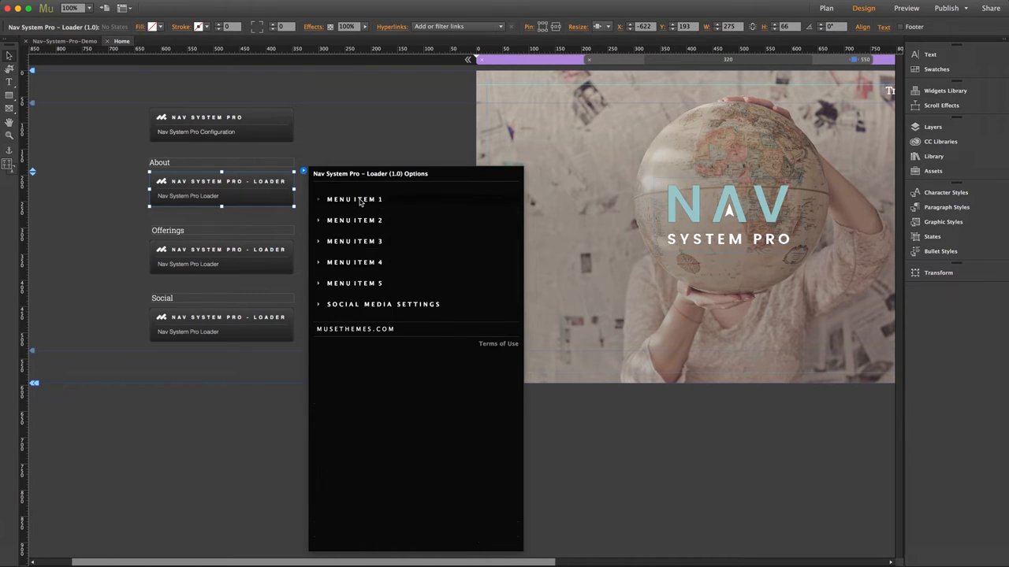
- Expand Menu Item 2: a Header item with ID 2, parent 0, text ABOUT US
left_click(354, 219)
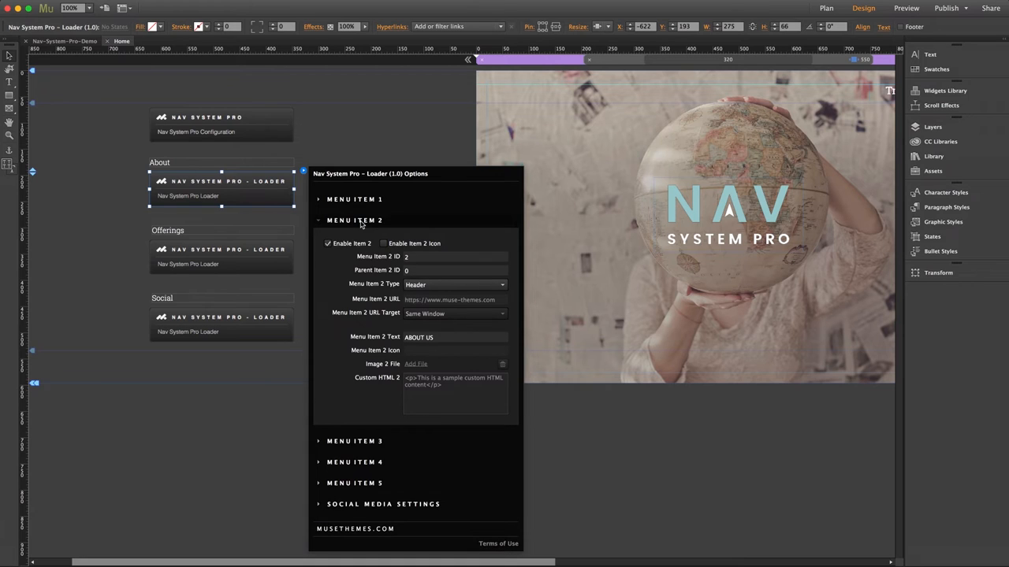
mouse_move(453, 285)
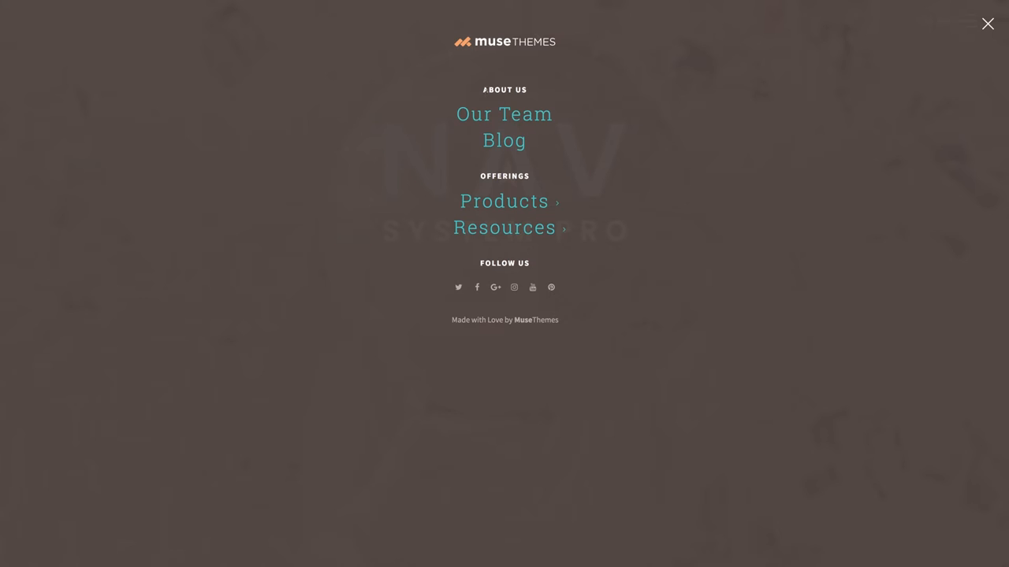
mouse_move(432, 221)
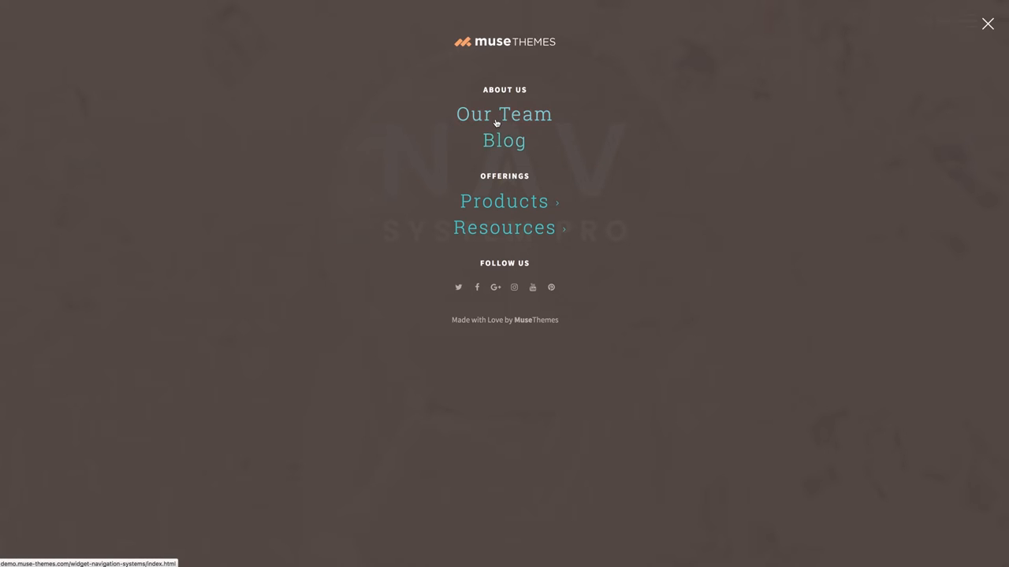
- Preview the demo's ABOUT US header above Our Team and Blog, then return to Muse
left_click(986, 24)
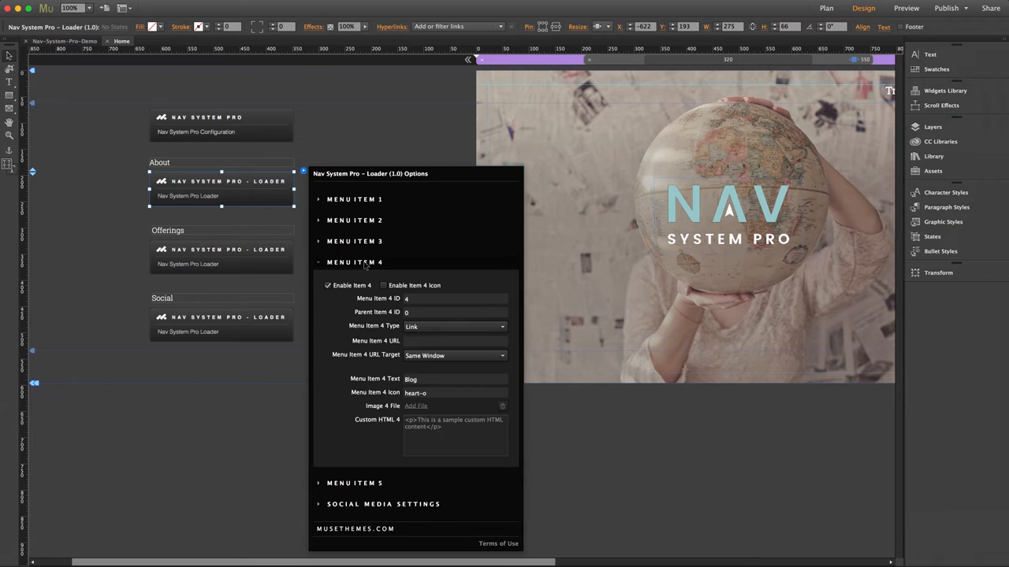
mouse_move(416, 392)
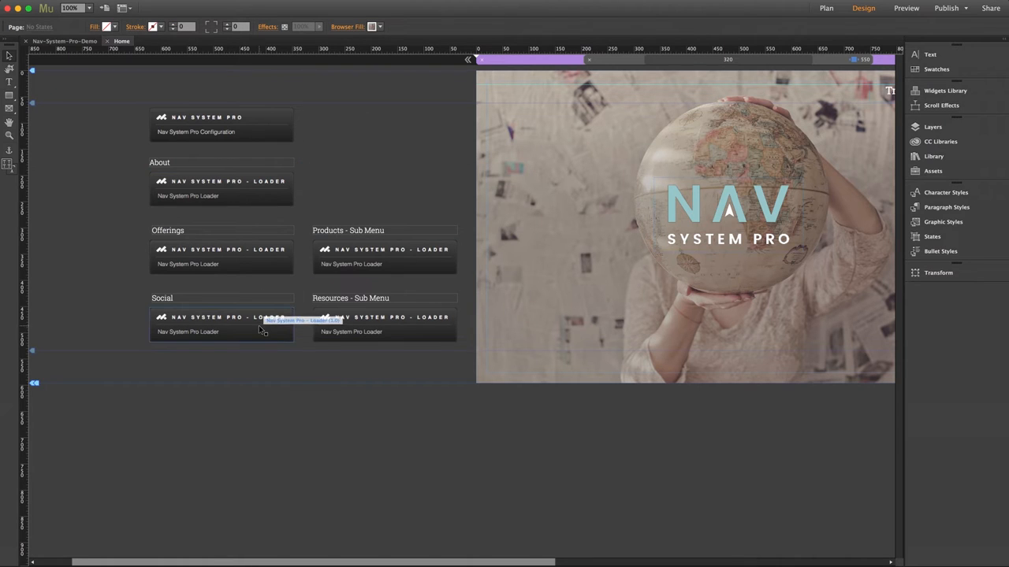
- Open the Social loader's options, view the demo's FOLLOW US icons, then return to Muse
left_click(222, 324)
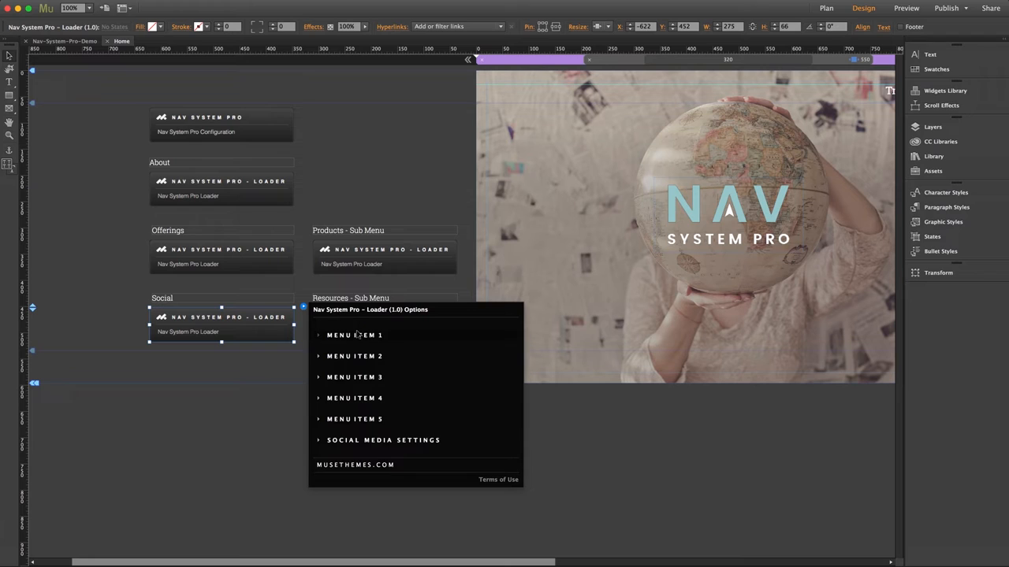
left_click(354, 335)
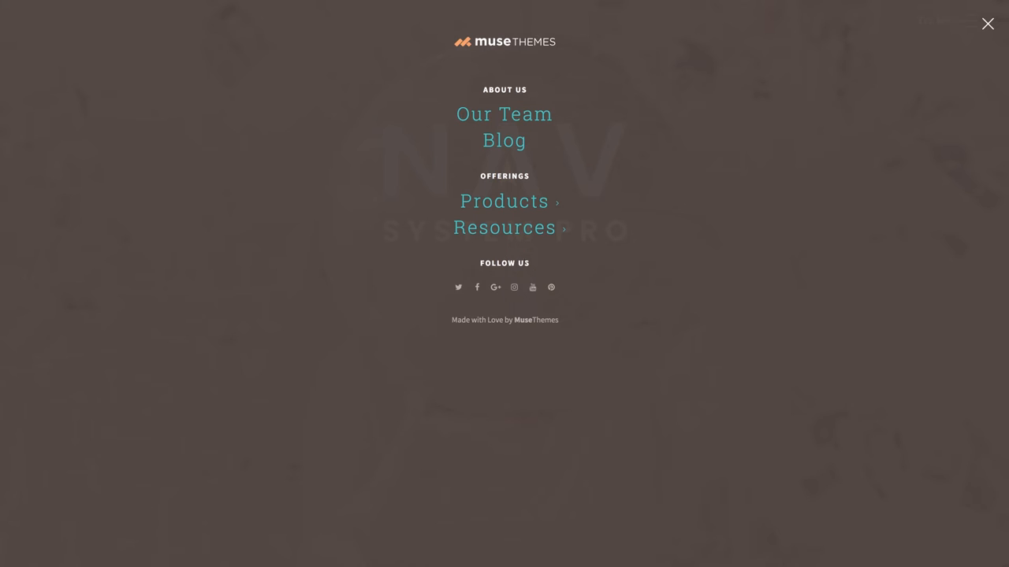
left_click(987, 23)
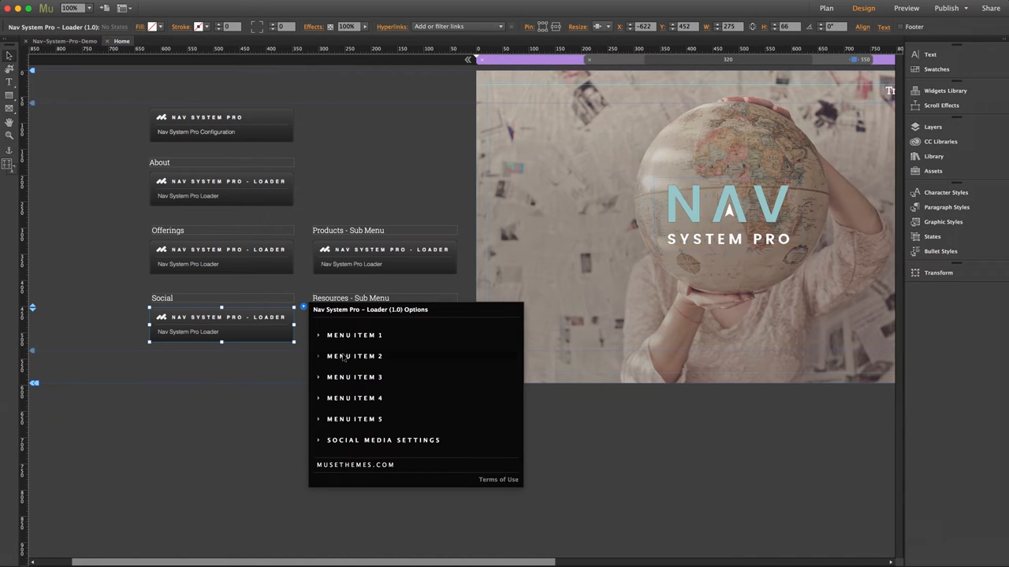
- Expand and then collapse the Social loader's Menu Item 2 settings
left_click(354, 356)
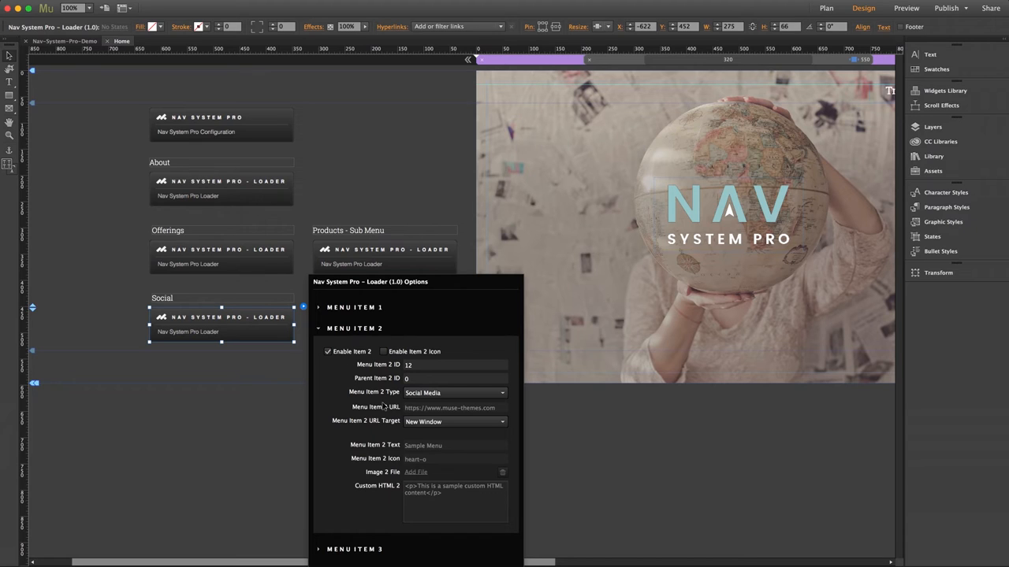
mouse_move(442, 392)
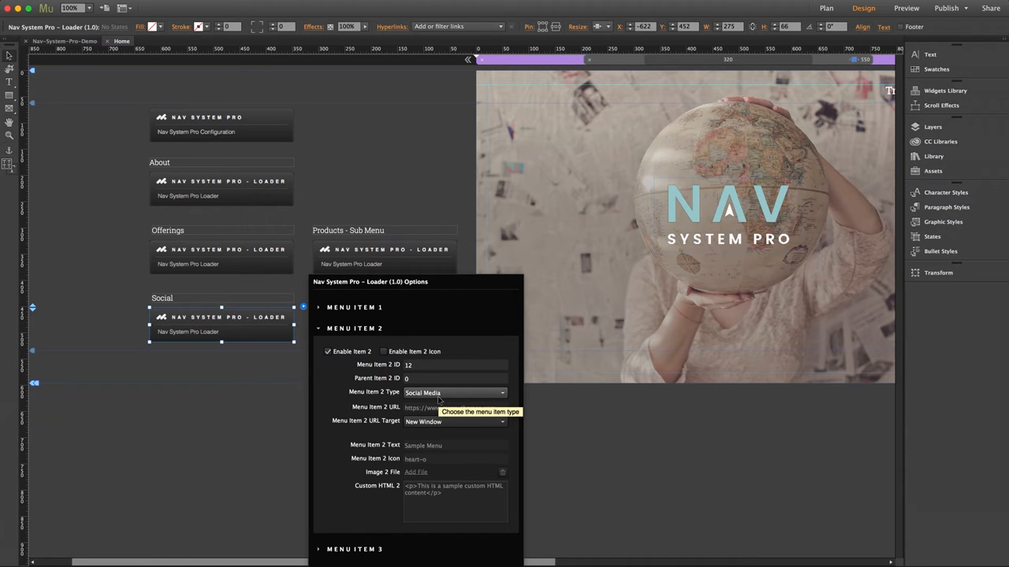
mouse_move(412, 438)
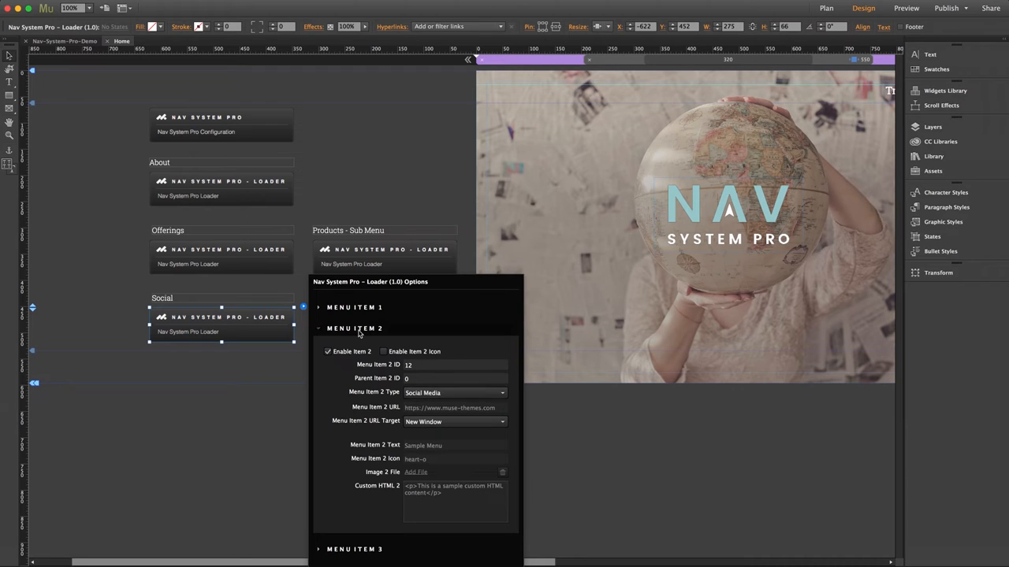
left_click(354, 328)
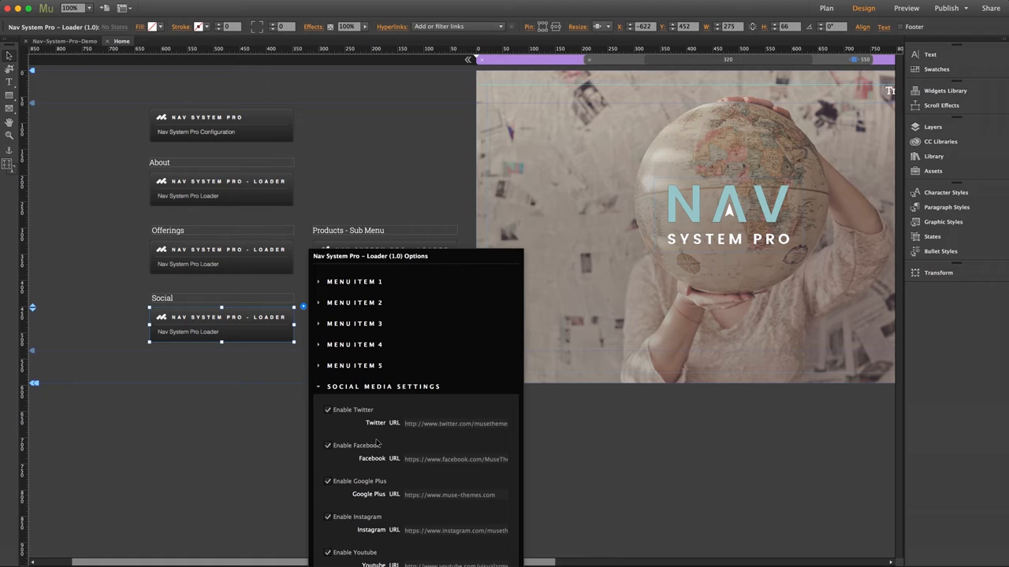
mouse_move(354, 430)
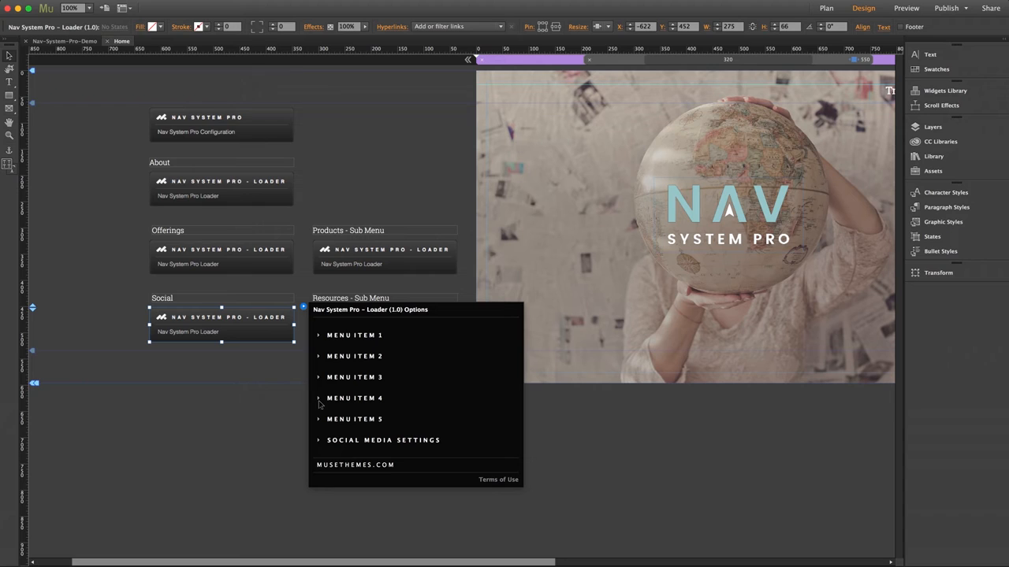
mouse_move(233, 408)
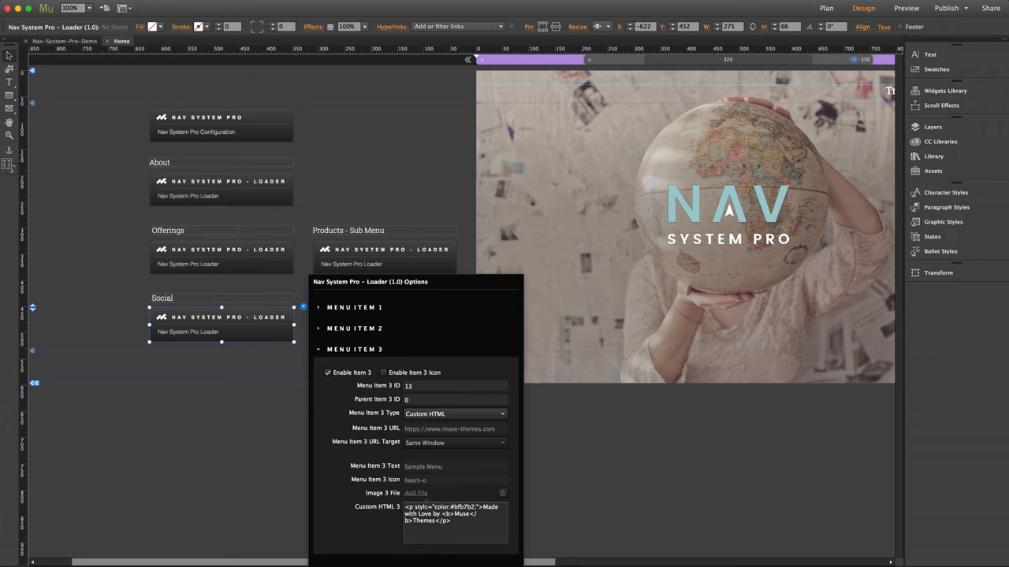
- Select Menu Item 3's 'Made with Love' Custom HTML markup, then close the Social loader options
triple_click(455, 513)
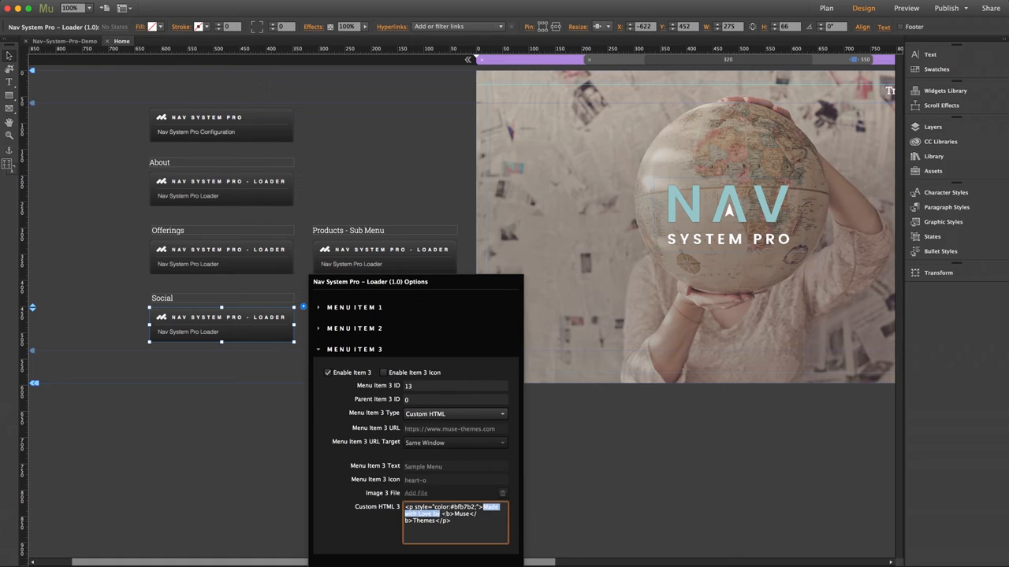
left_click(134, 400)
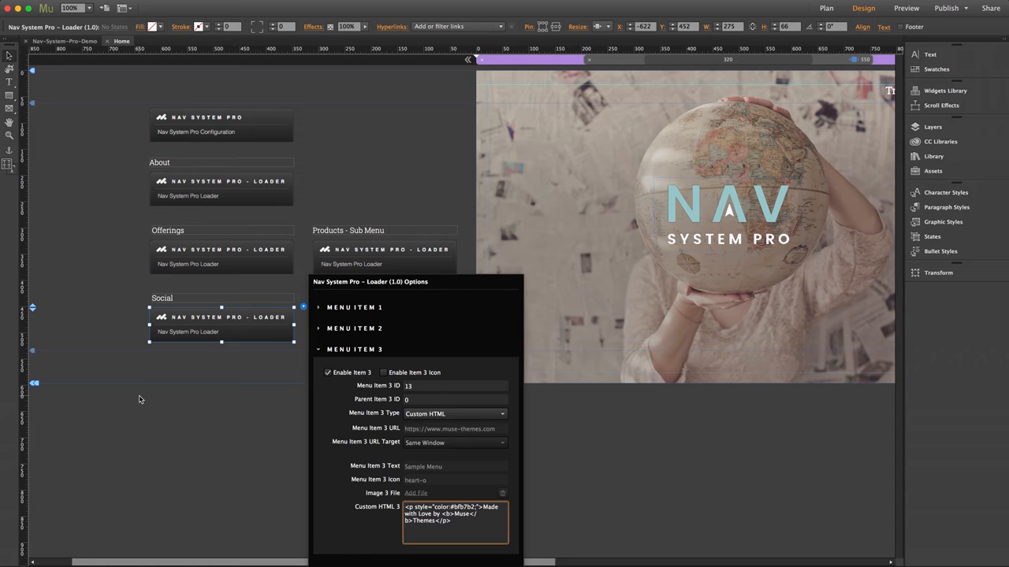
mouse_move(197, 400)
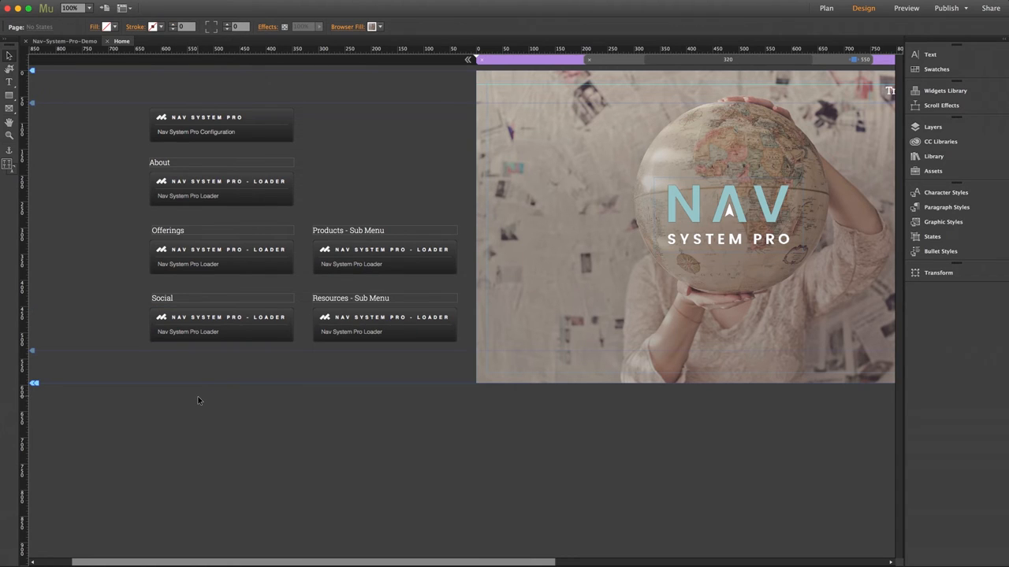
- Open the configuration widget's options, showing mt-trigger open-button style and Zoom overlay transition
left_click(209, 124)
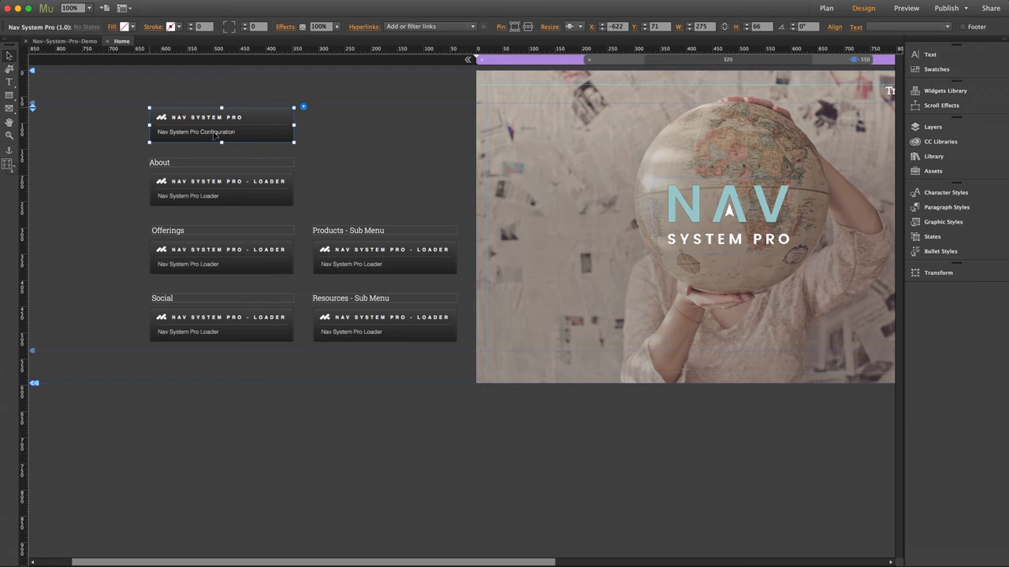
mouse_move(303, 108)
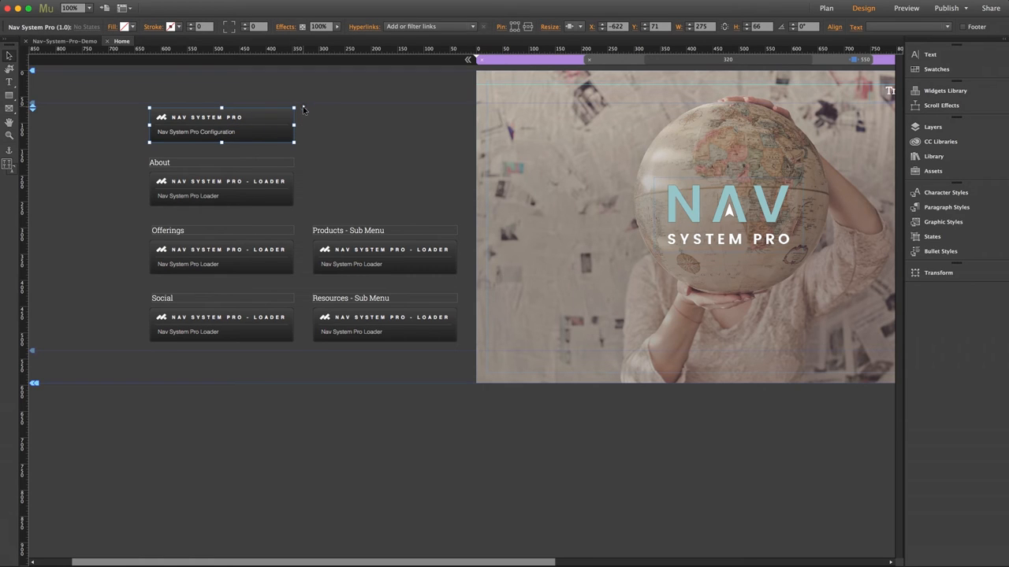
left_click(294, 106)
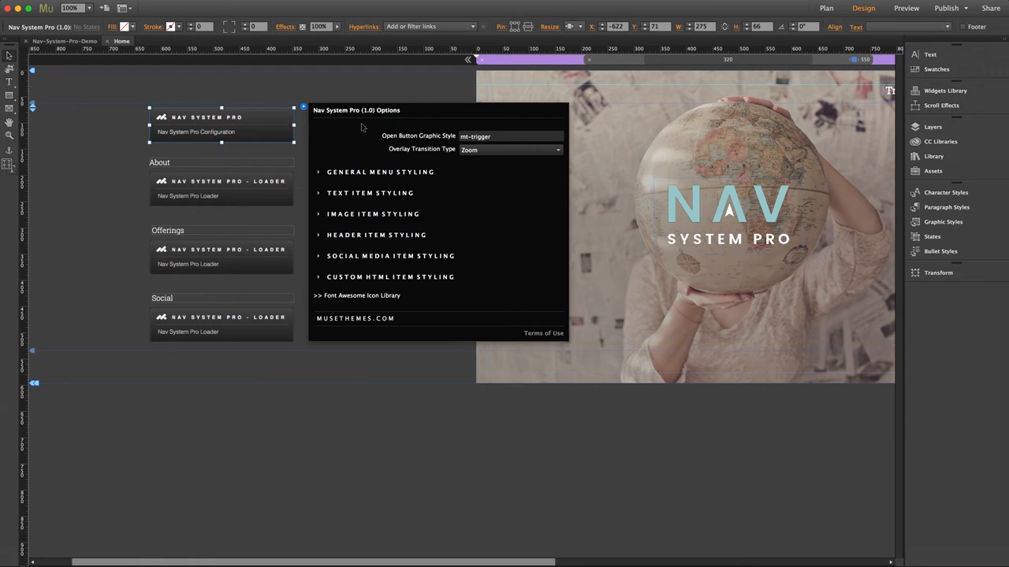
mouse_move(454, 156)
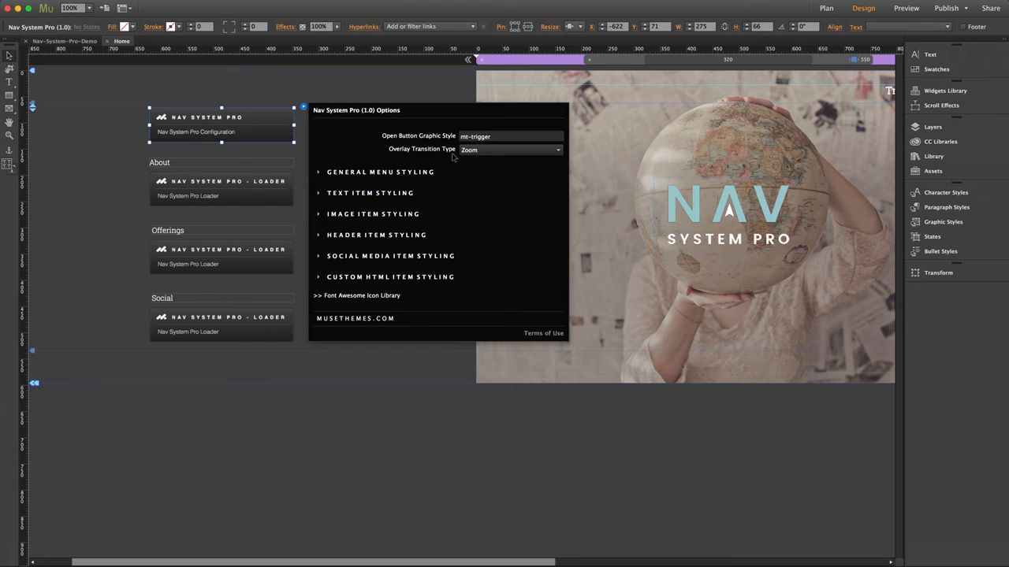
mouse_move(469, 150)
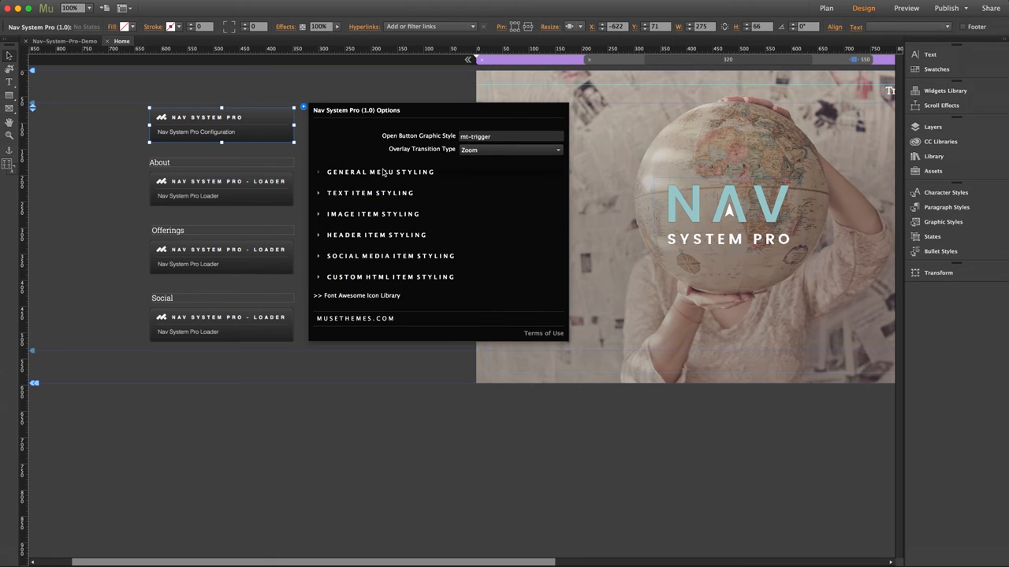
left_click(381, 172)
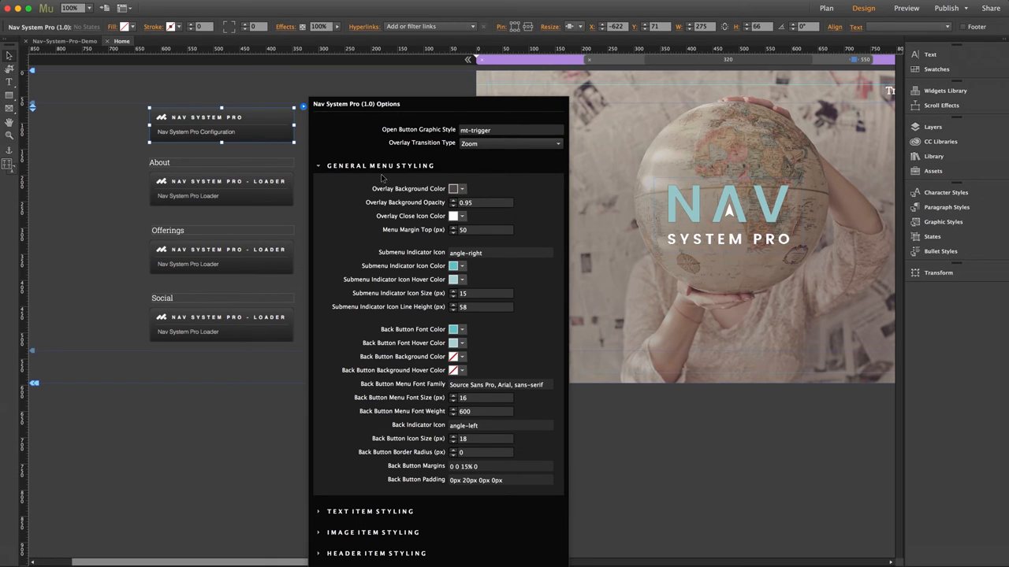
mouse_move(407, 439)
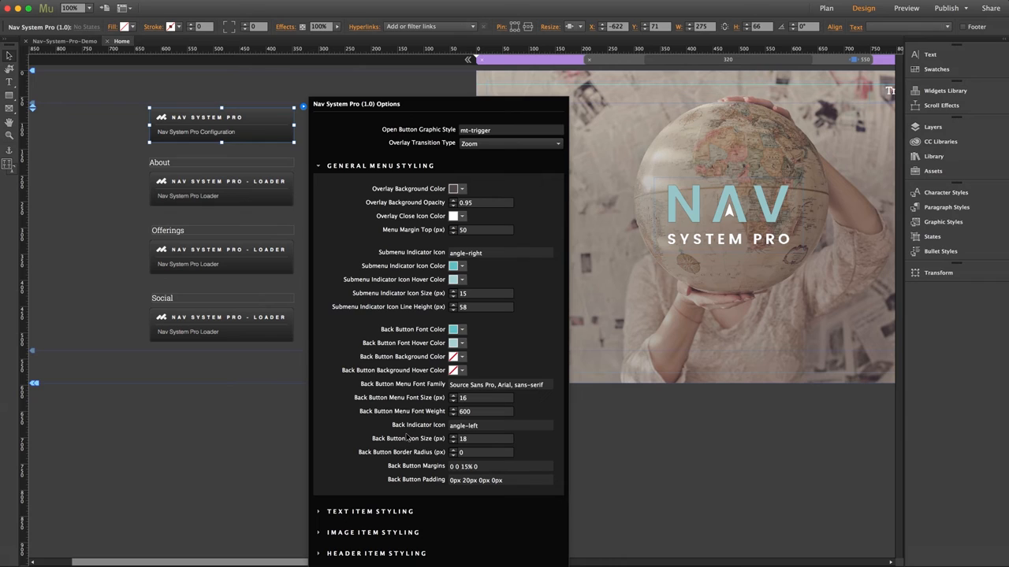
mouse_move(402, 227)
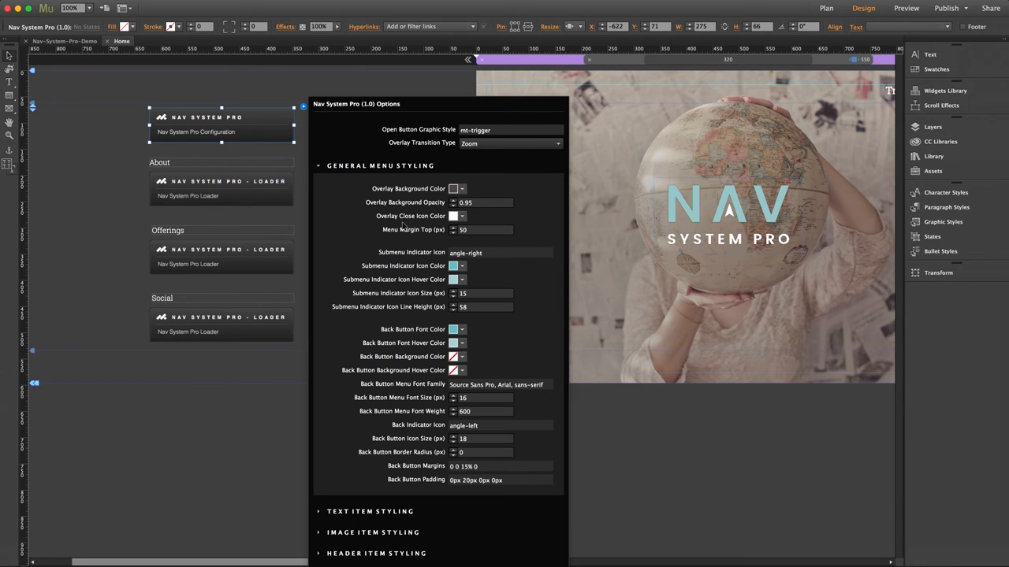
mouse_move(403, 318)
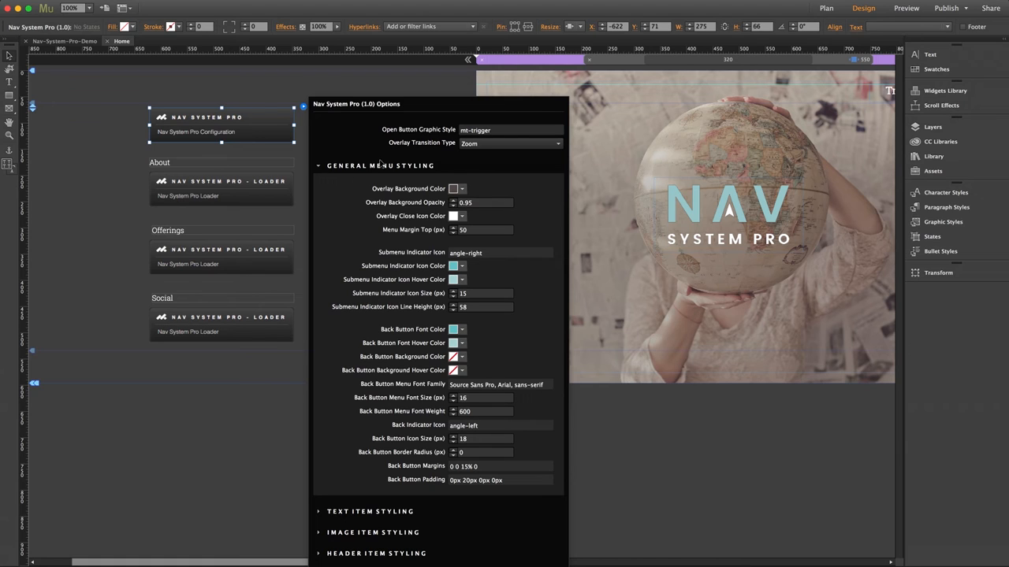
left_click(319, 166)
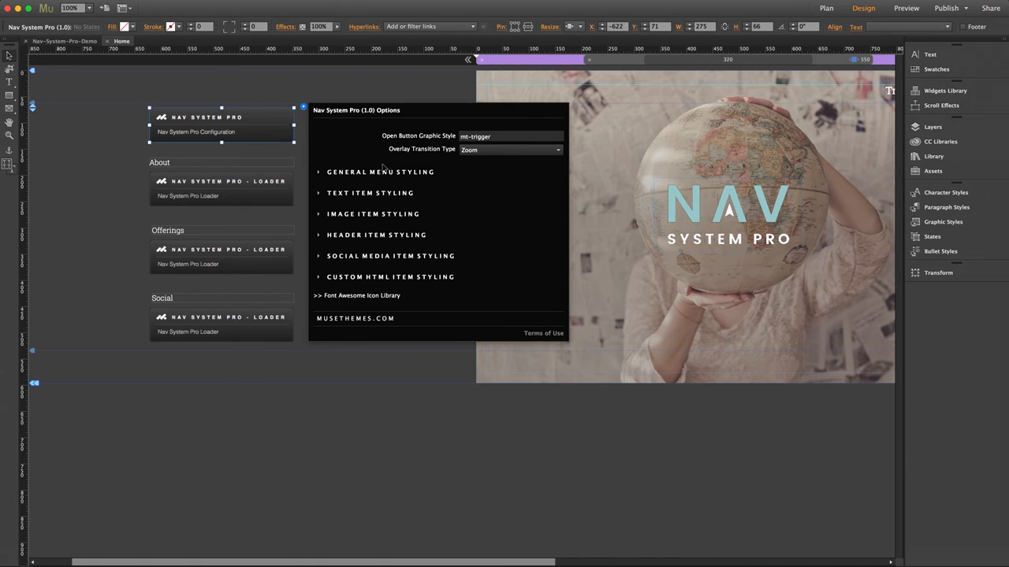
mouse_move(356, 238)
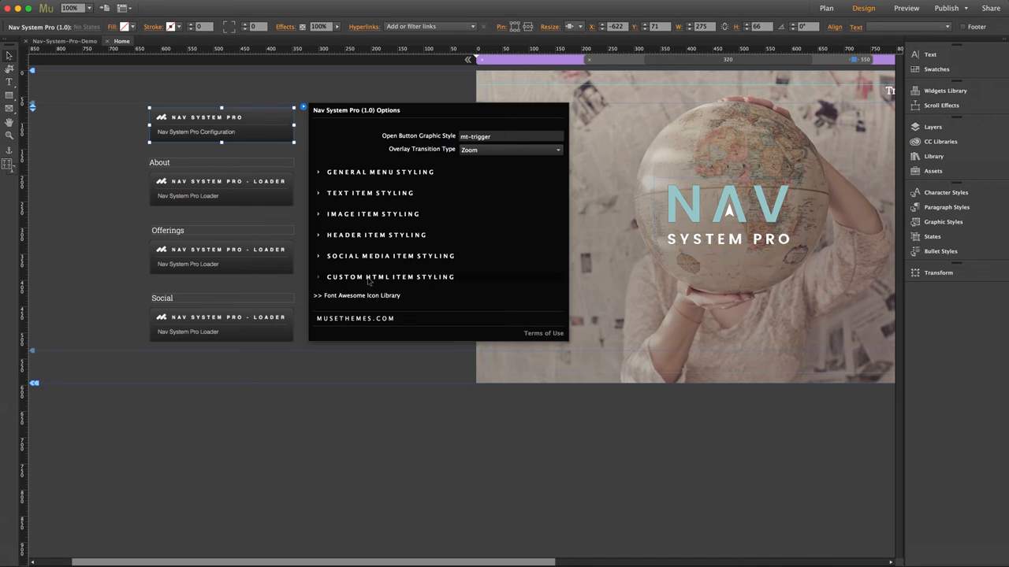
mouse_move(357, 215)
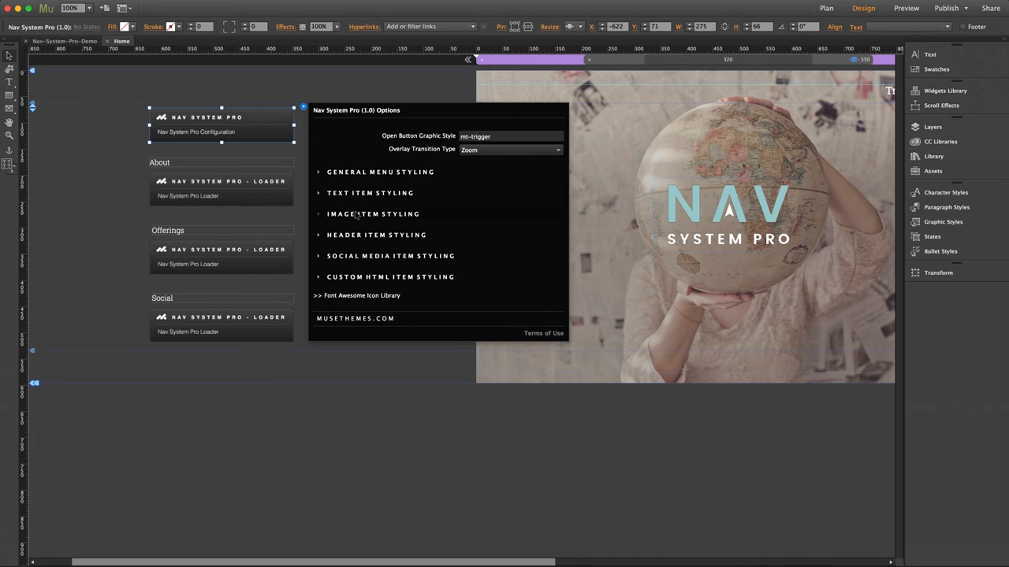
mouse_move(366, 271)
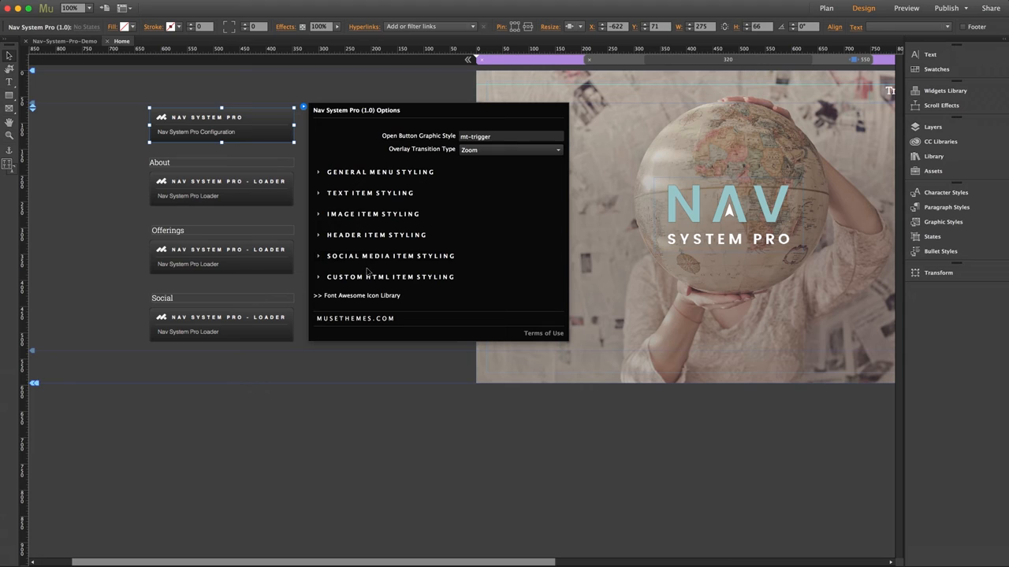
mouse_move(353, 188)
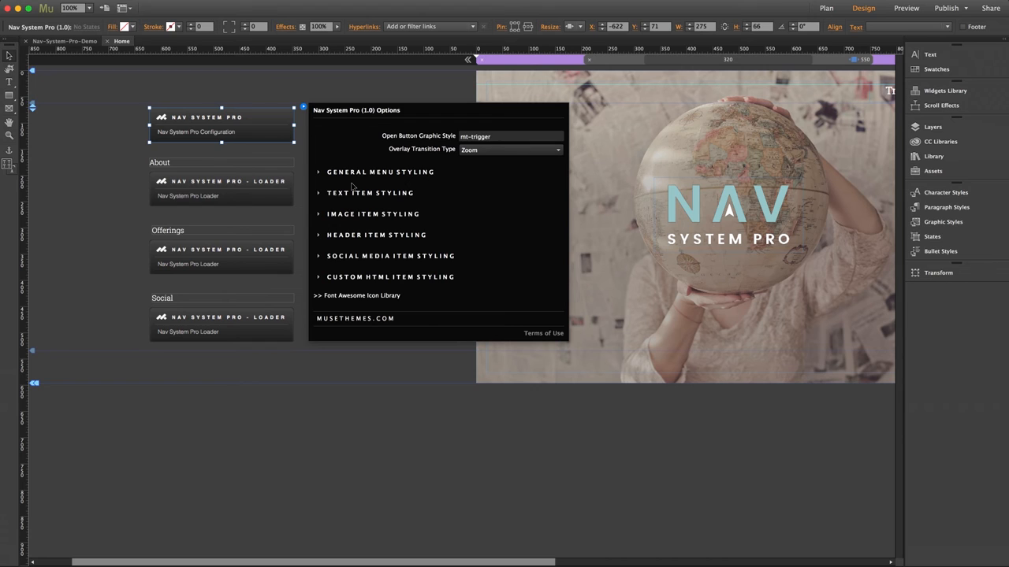
left_click(370, 193)
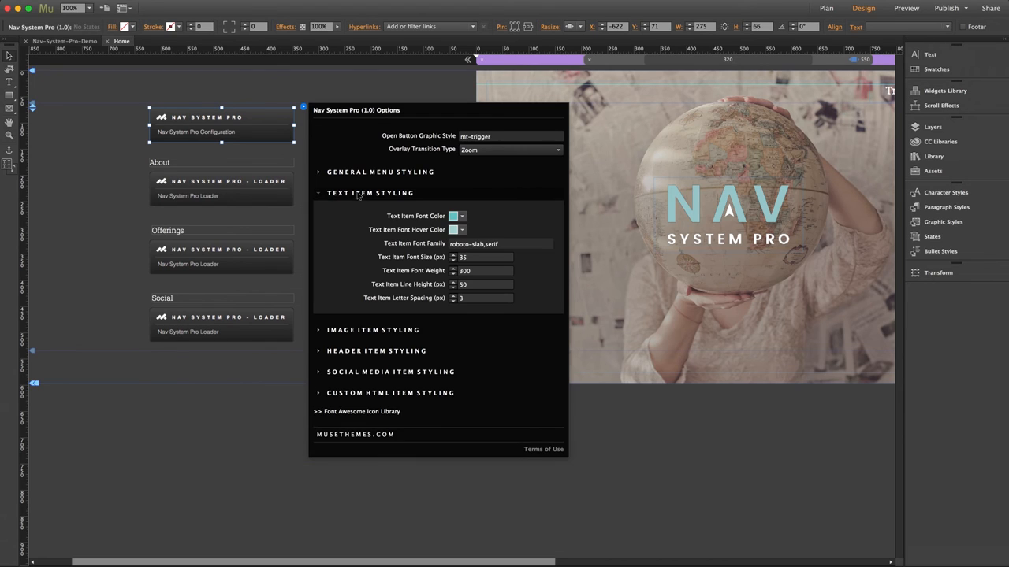
left_click(370, 192)
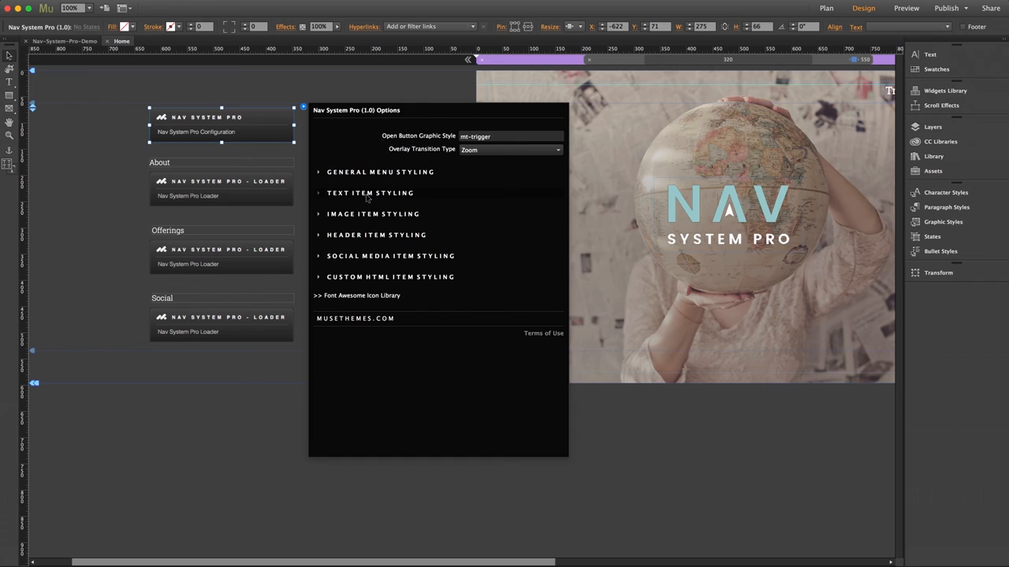
left_click(373, 214)
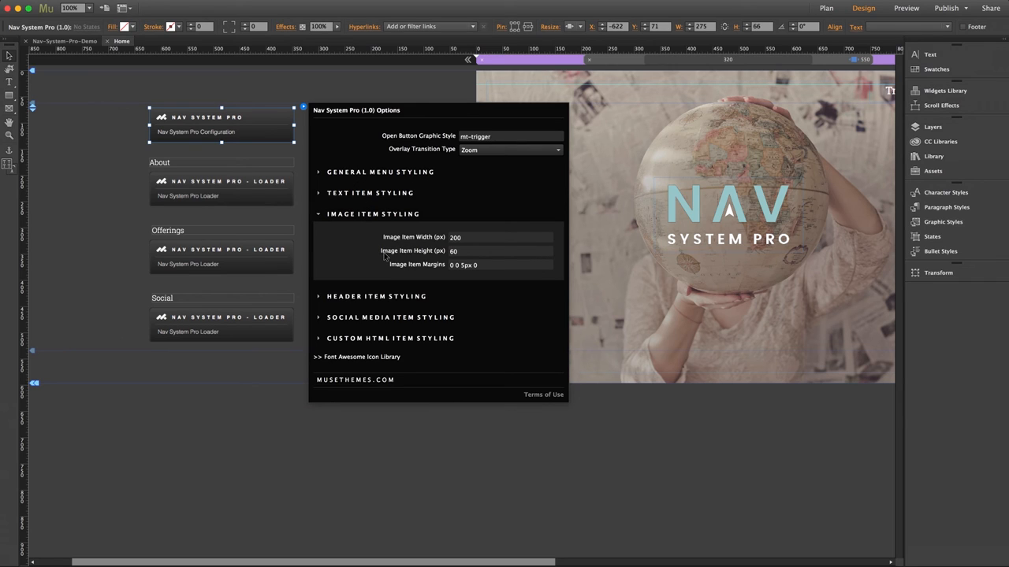
mouse_move(385, 260)
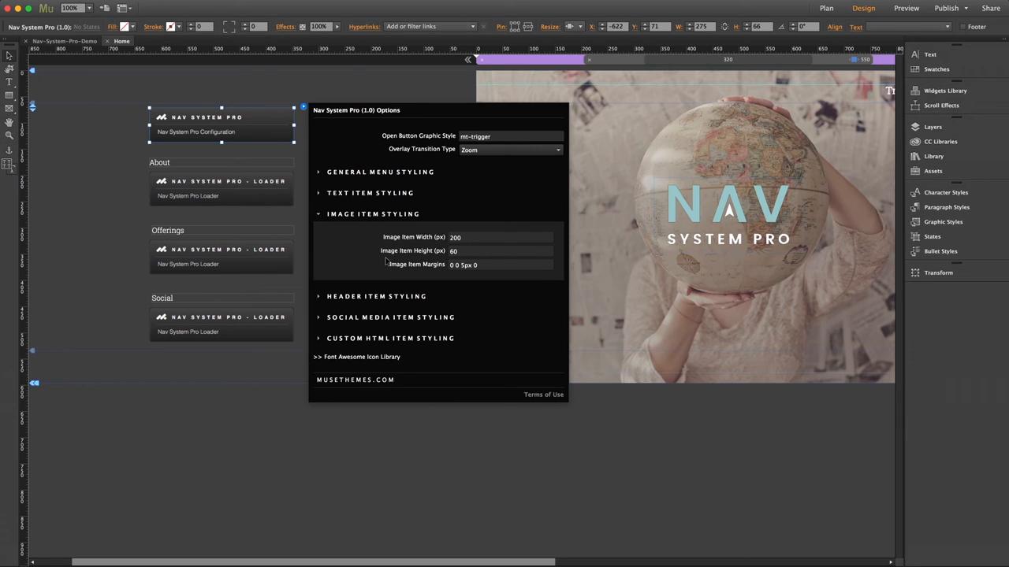
mouse_move(419, 268)
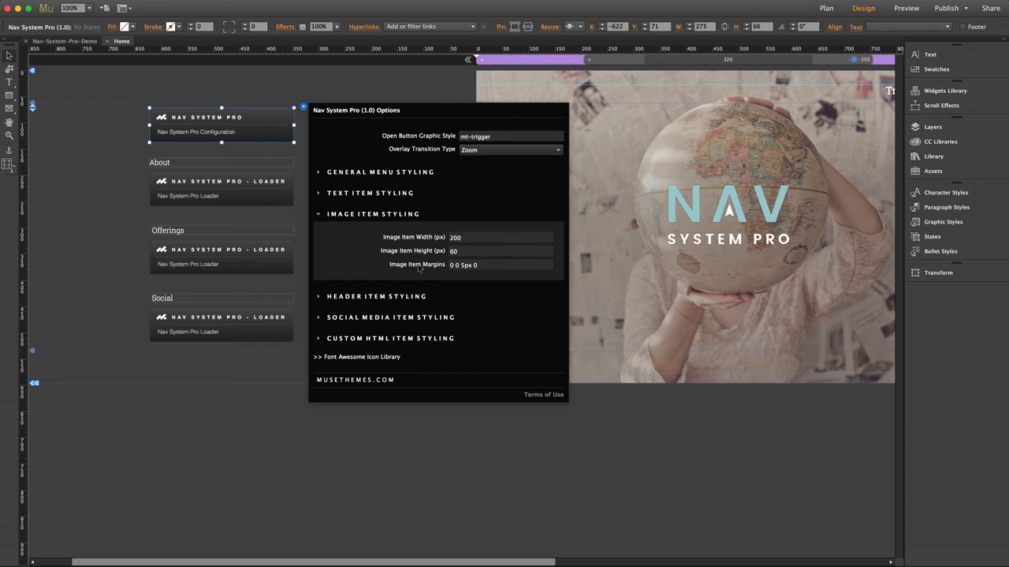
mouse_move(446, 268)
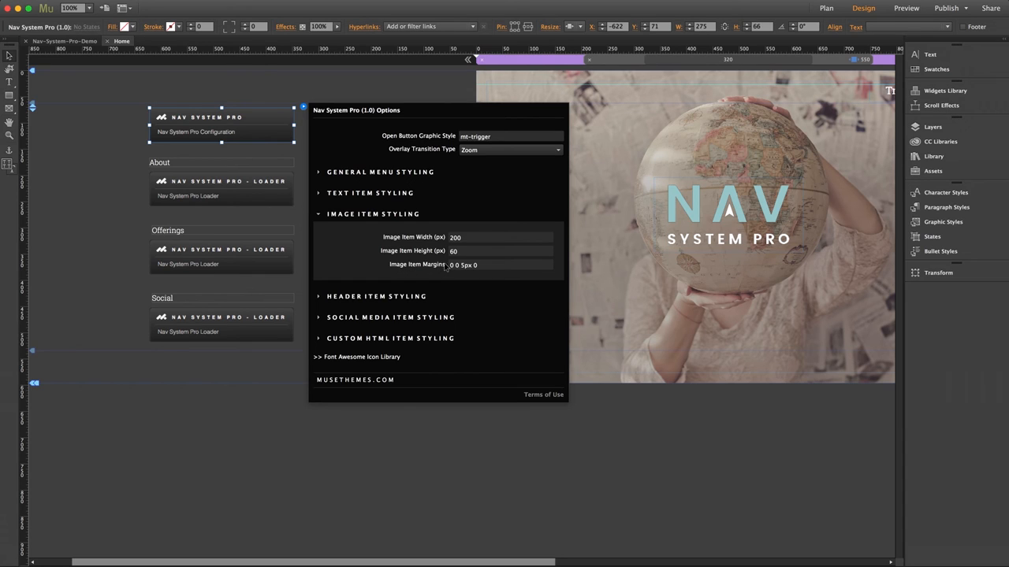
mouse_move(465, 264)
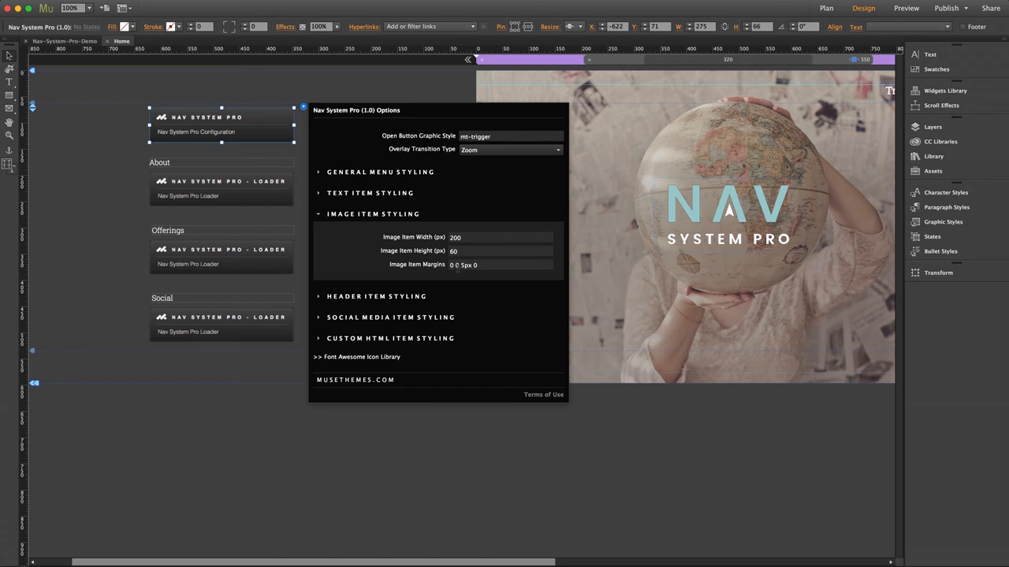
mouse_move(463, 265)
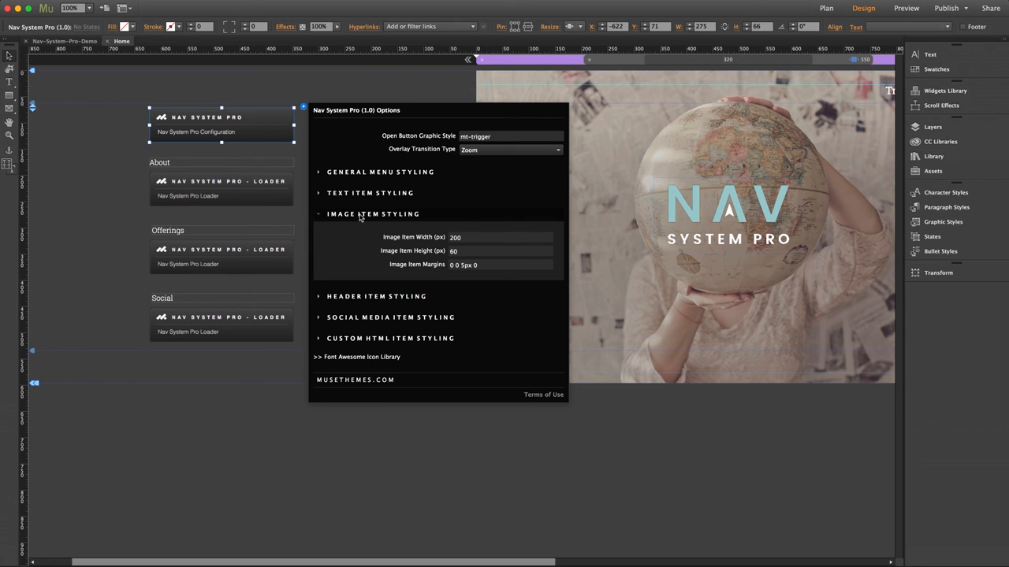
left_click(373, 214)
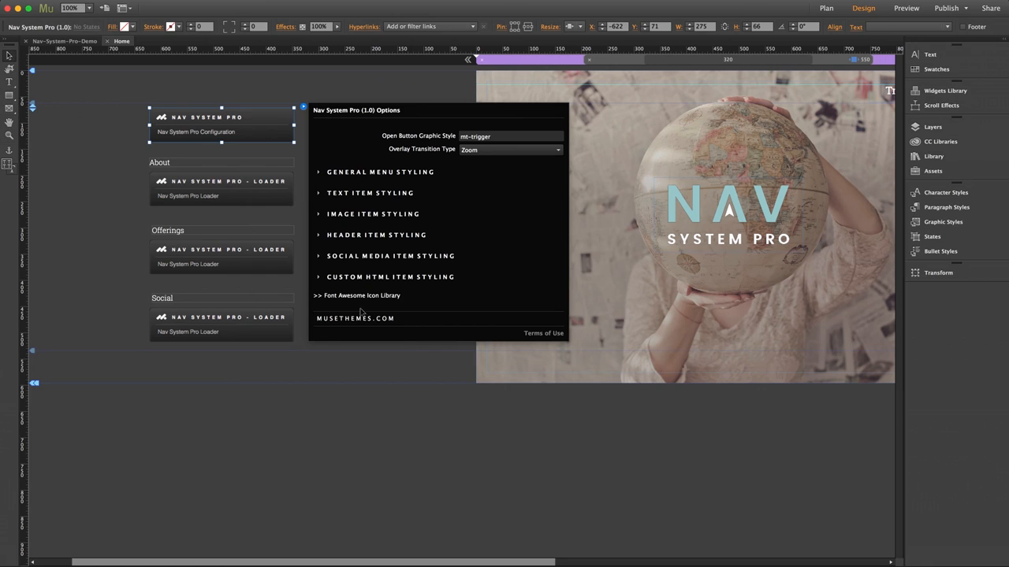
mouse_move(398, 302)
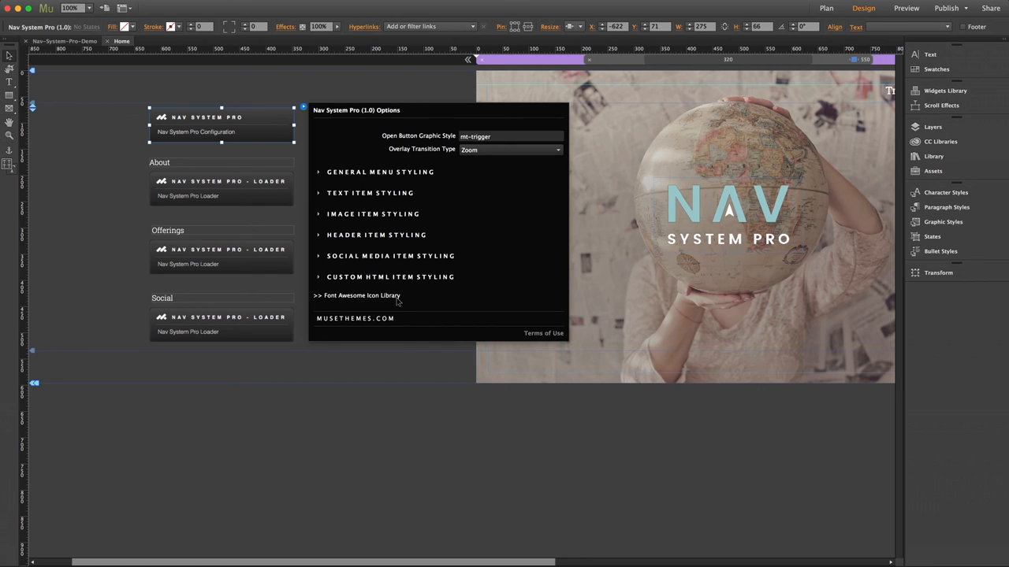